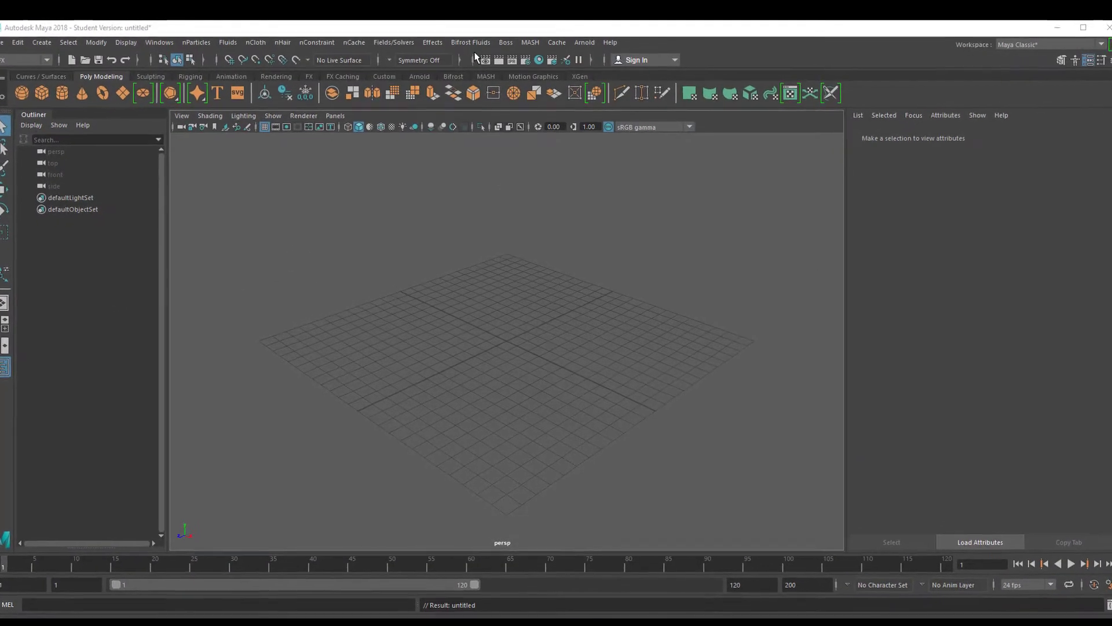
Create a polygon torus and raise it above the grid as the liquid source.
click(469, 42)
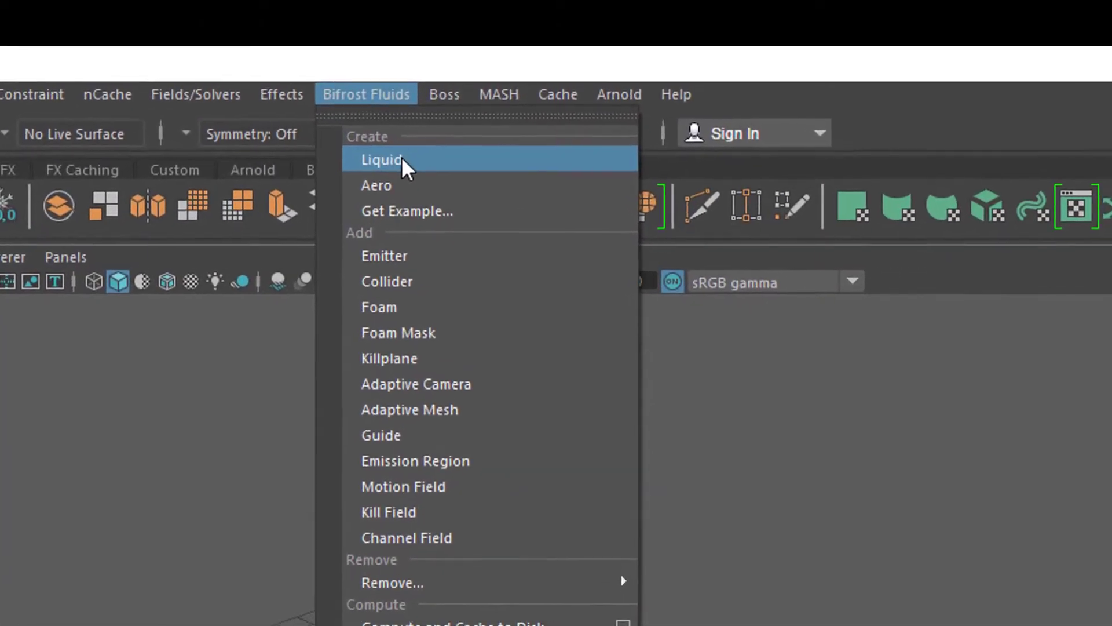
mouse_move(454, 297)
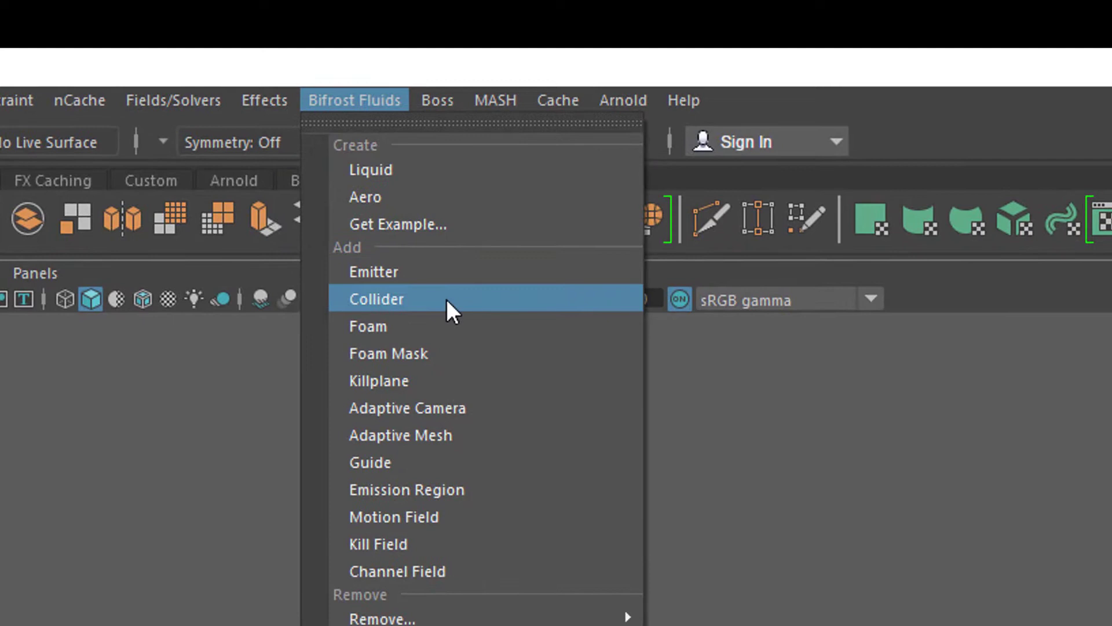
mouse_move(456, 380)
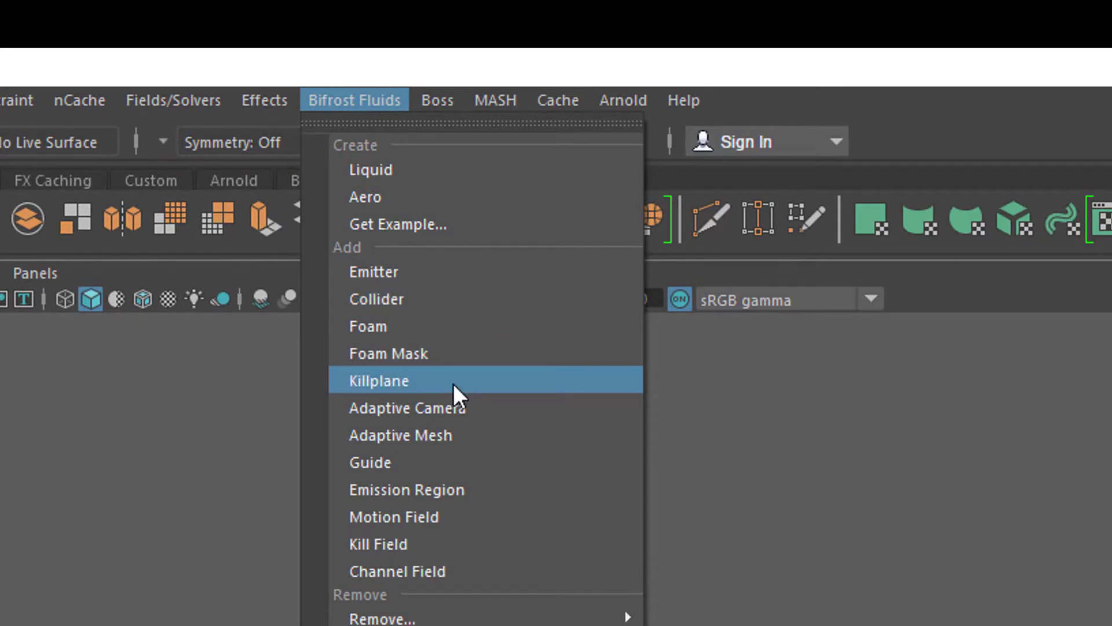
click(377, 380)
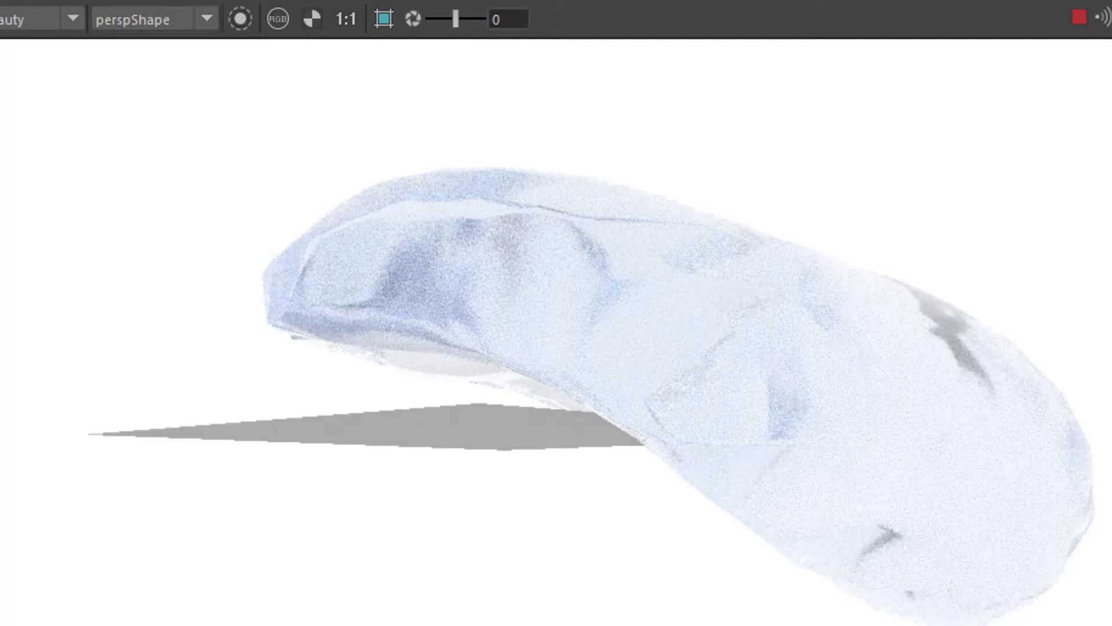
click(359, 98)
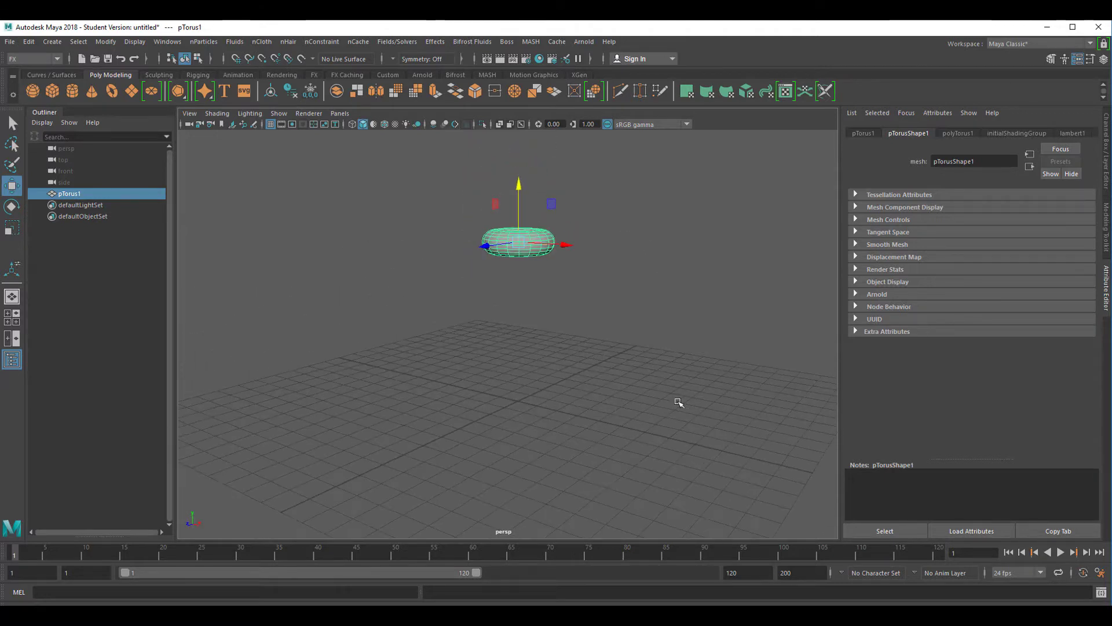
mouse_move(471, 42)
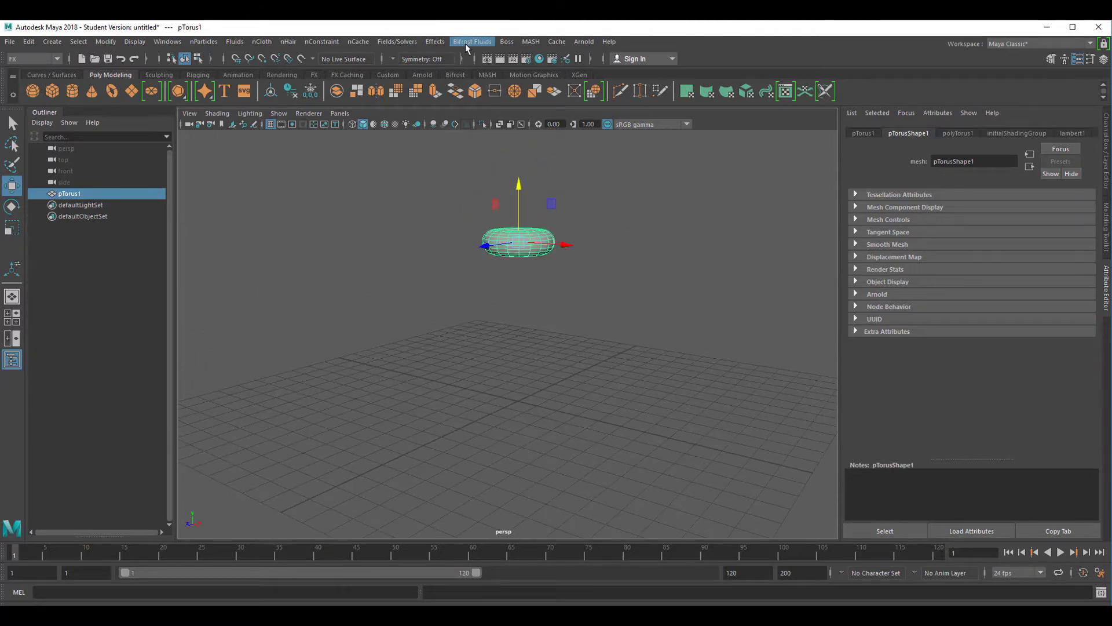
Make the torus a Bifrost liquid emitter and start simulation playback.
click(473, 42)
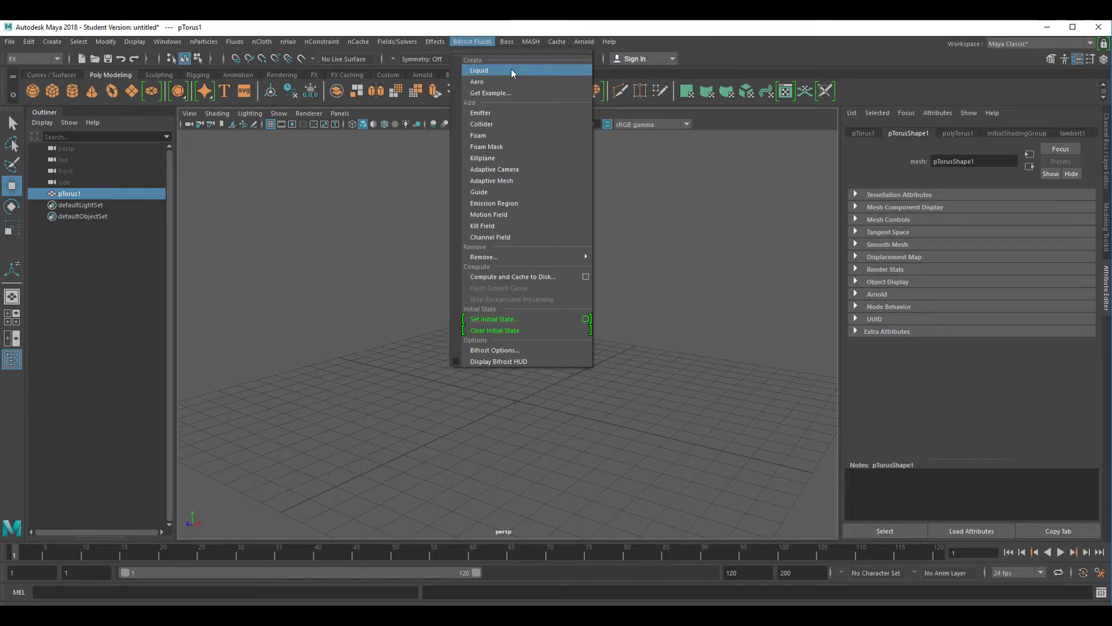
click(479, 71)
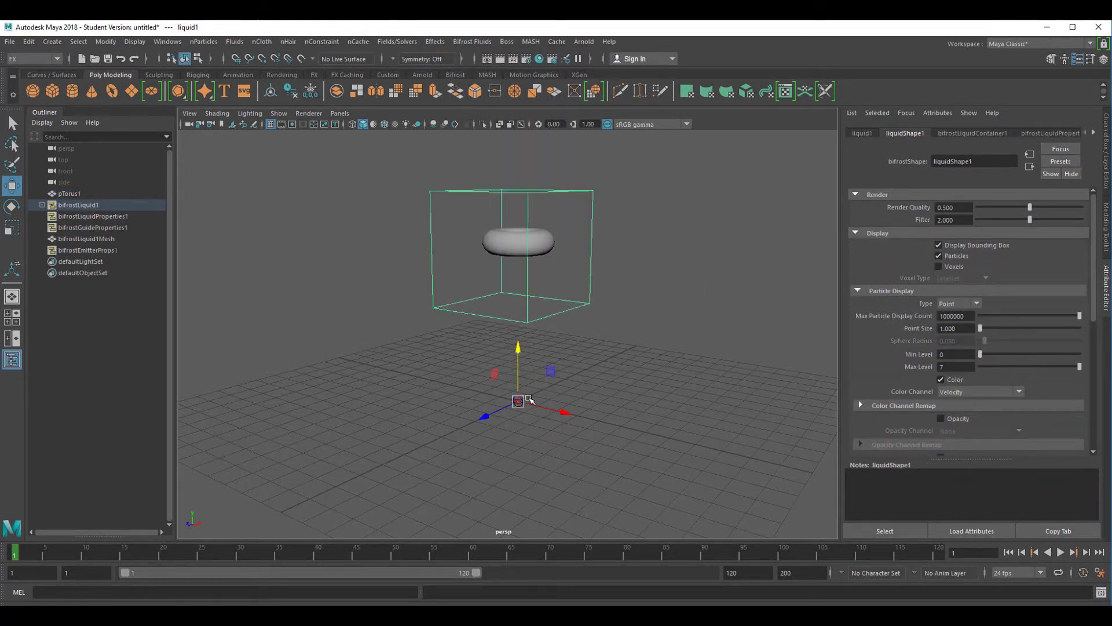
mouse_move(631, 271)
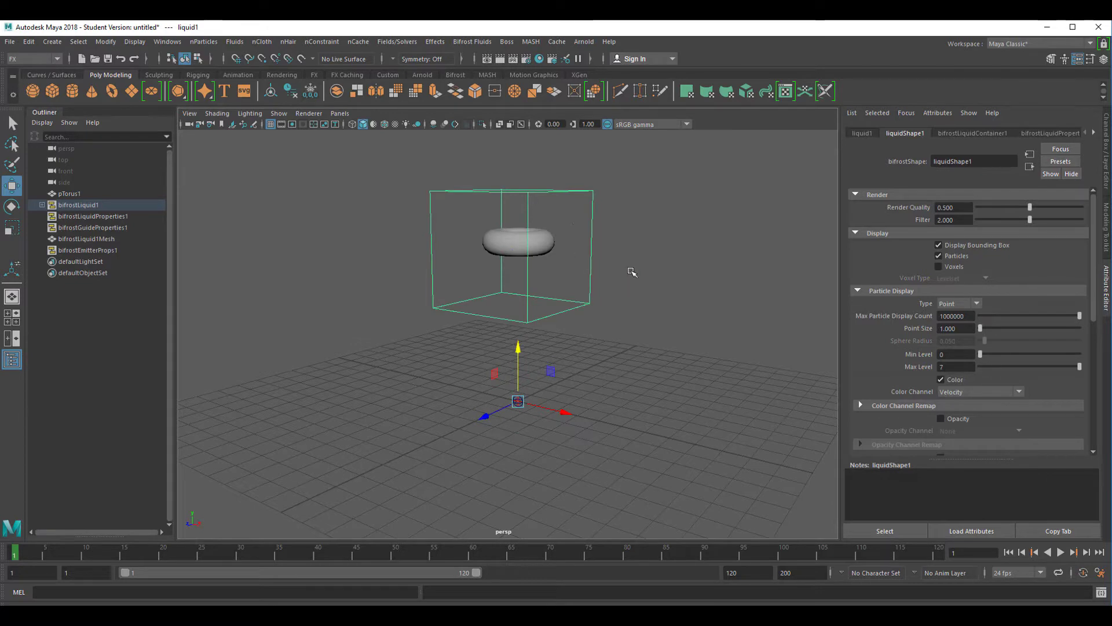
mouse_move(627, 282)
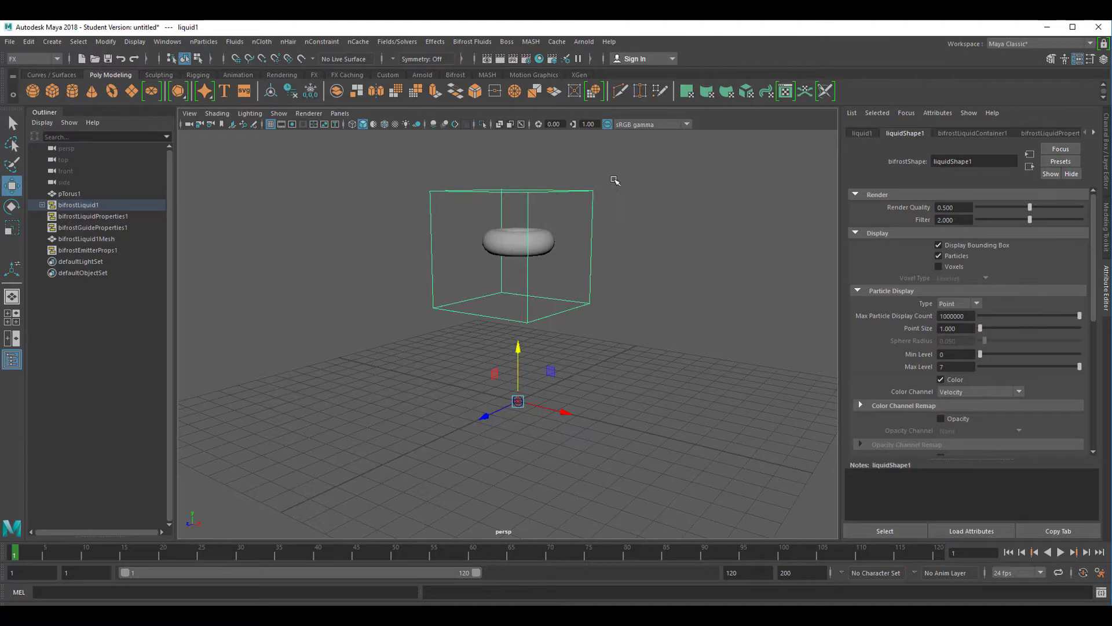
click(1061, 551)
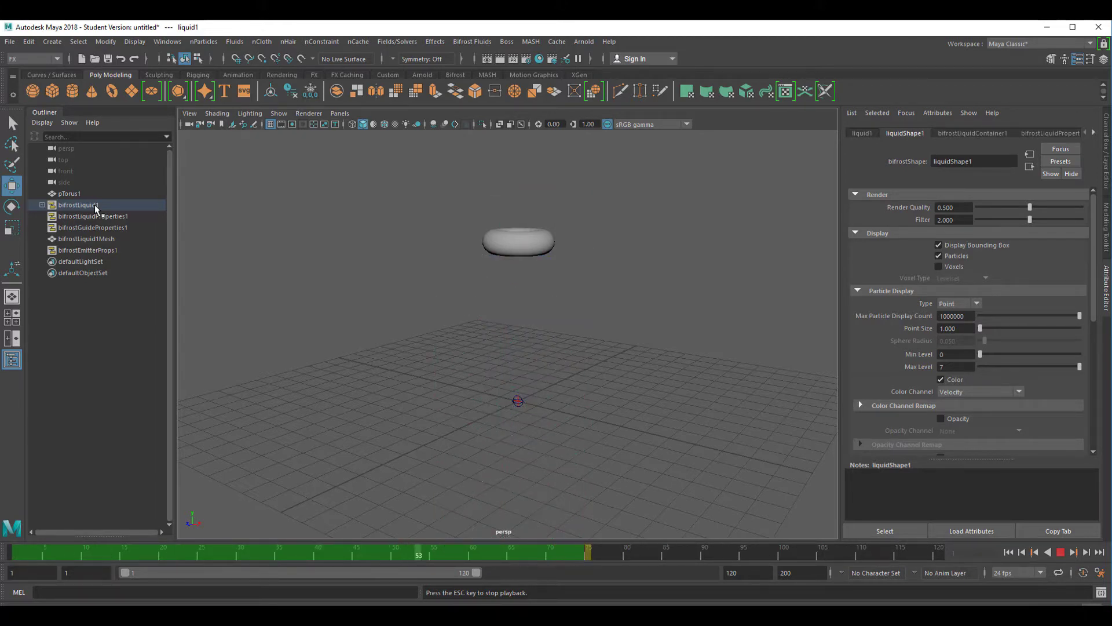
Stop playback, scrub to an early cached frame and reselect the torus in the Outliner.
click(1048, 552)
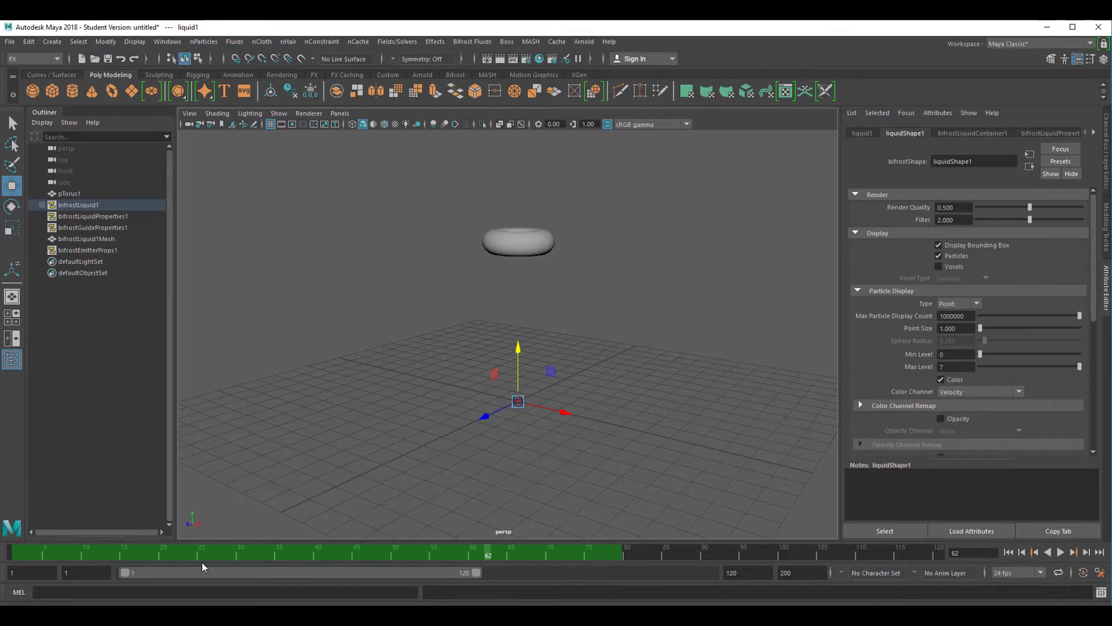
mouse_move(689, 560)
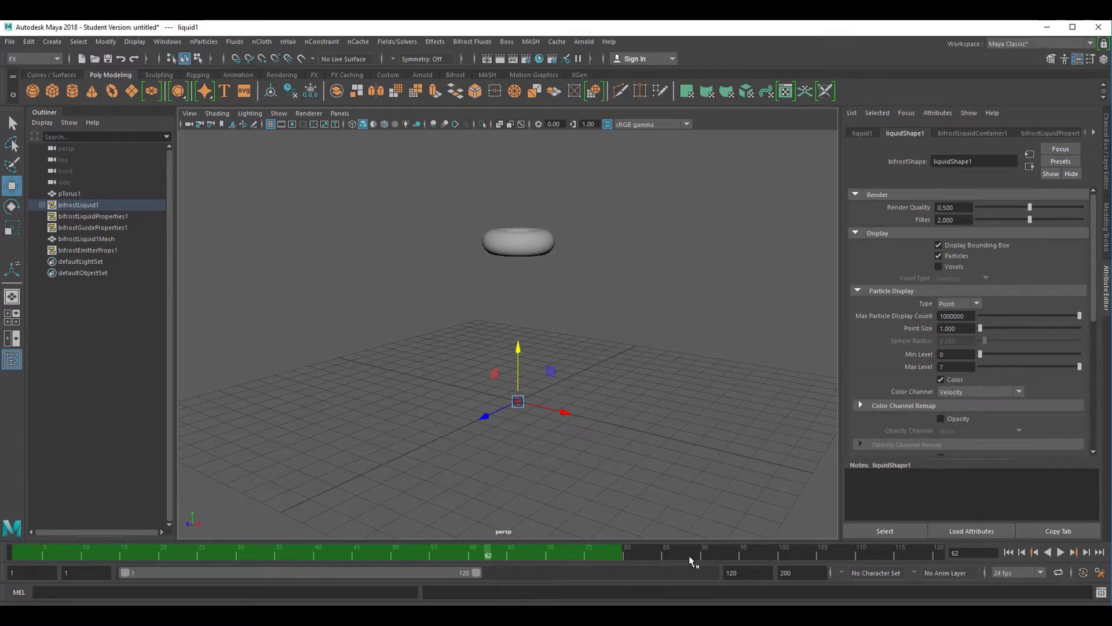
click(215, 554)
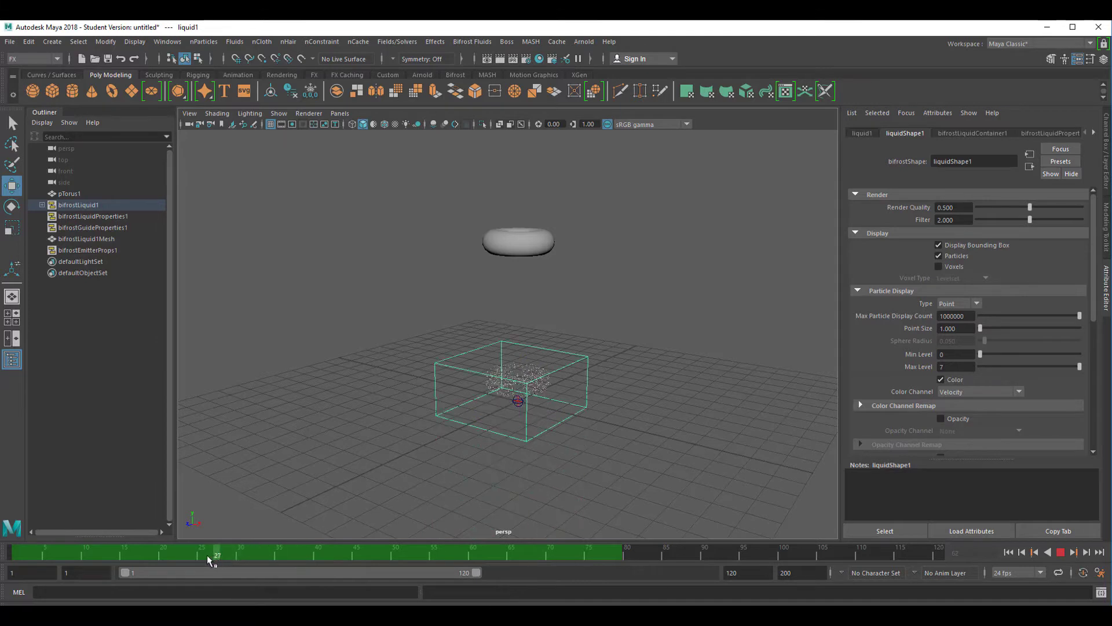
click(240, 555)
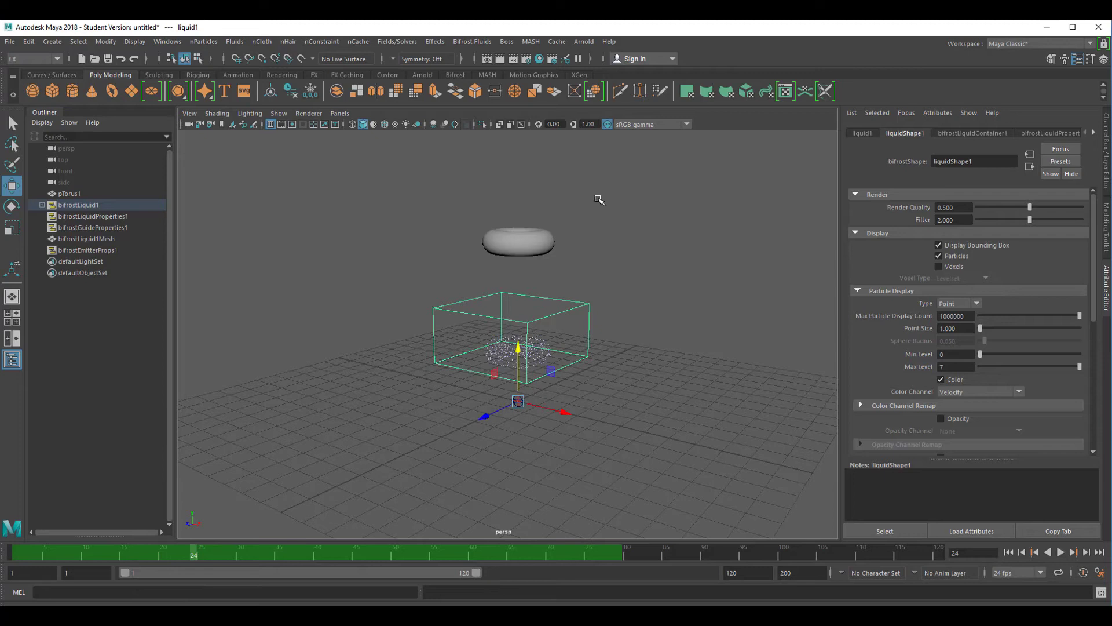
click(69, 193)
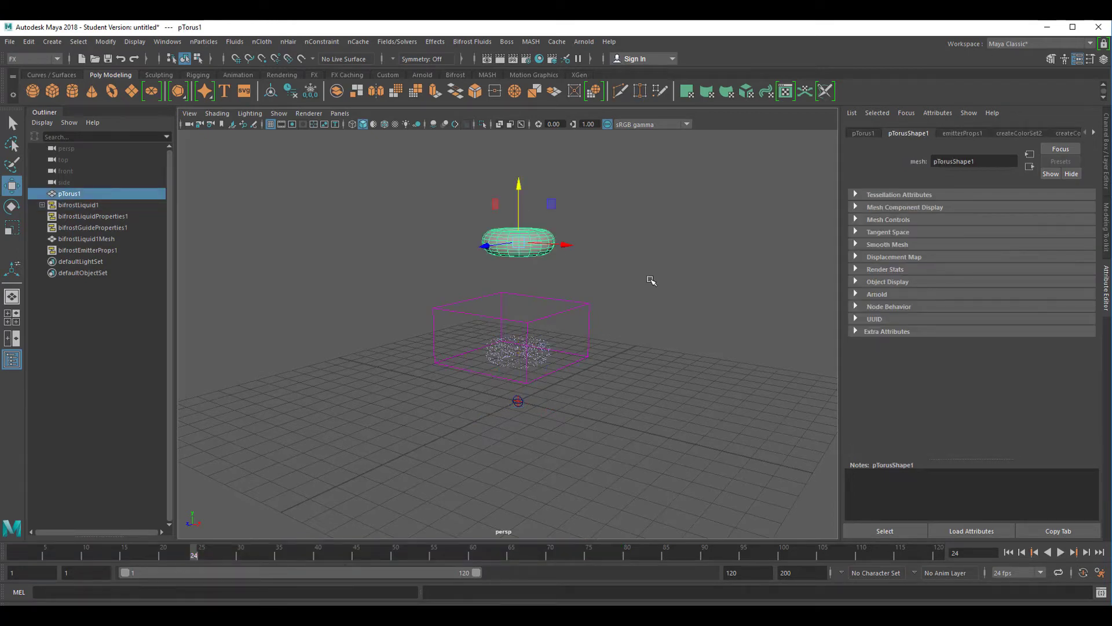
mouse_move(707, 575)
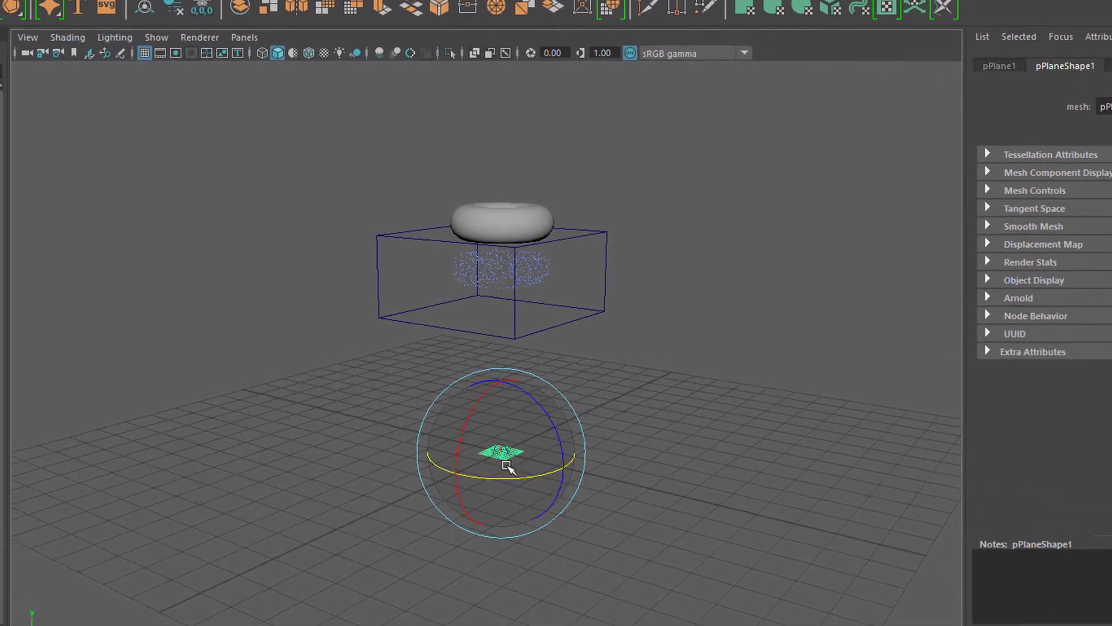
Position the new polygon plane under the liquid with the Move tool.
key(w)
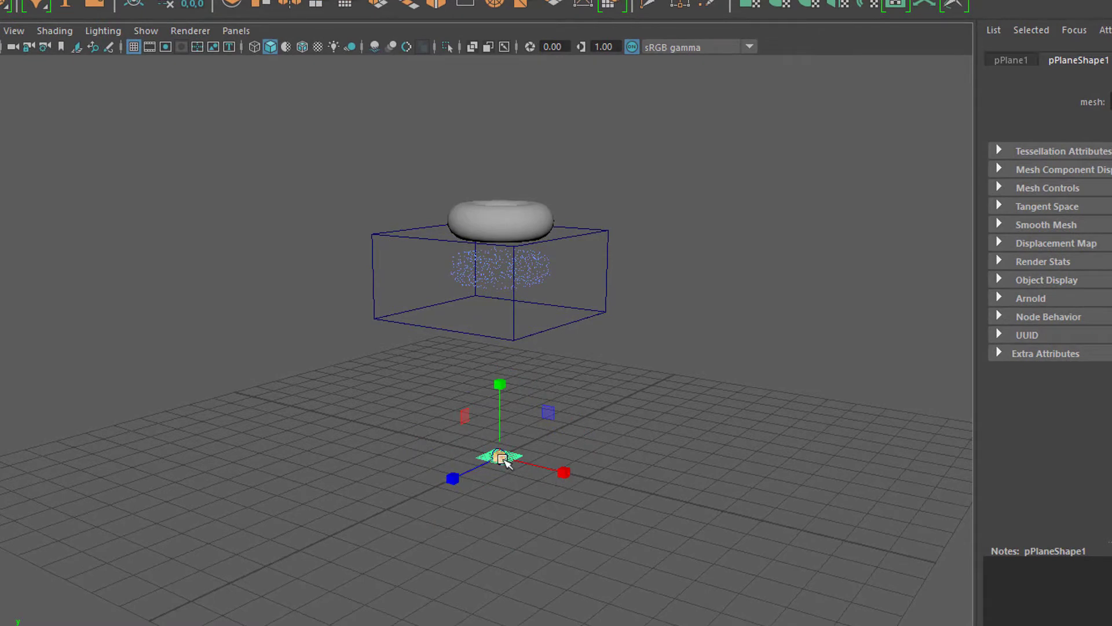
click(498, 457)
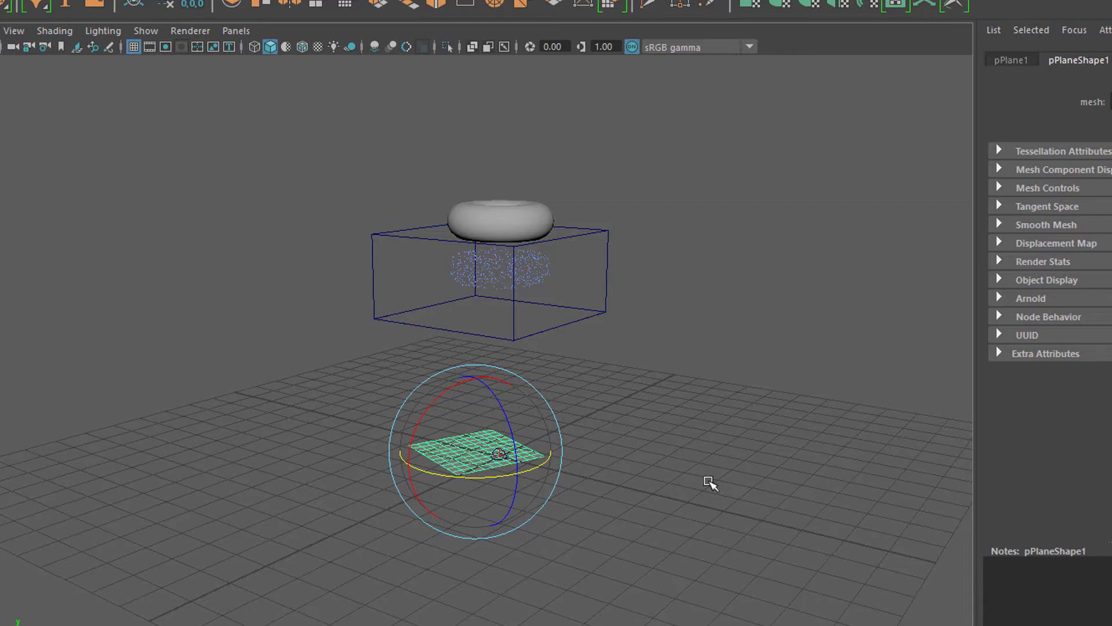
mouse_move(593, 294)
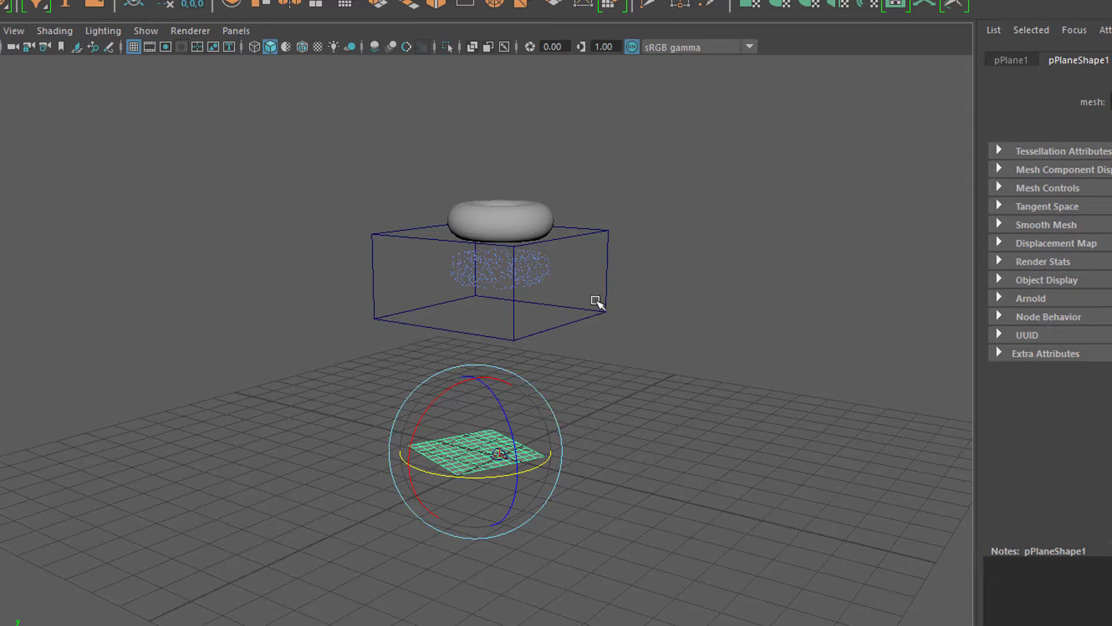
mouse_move(607, 298)
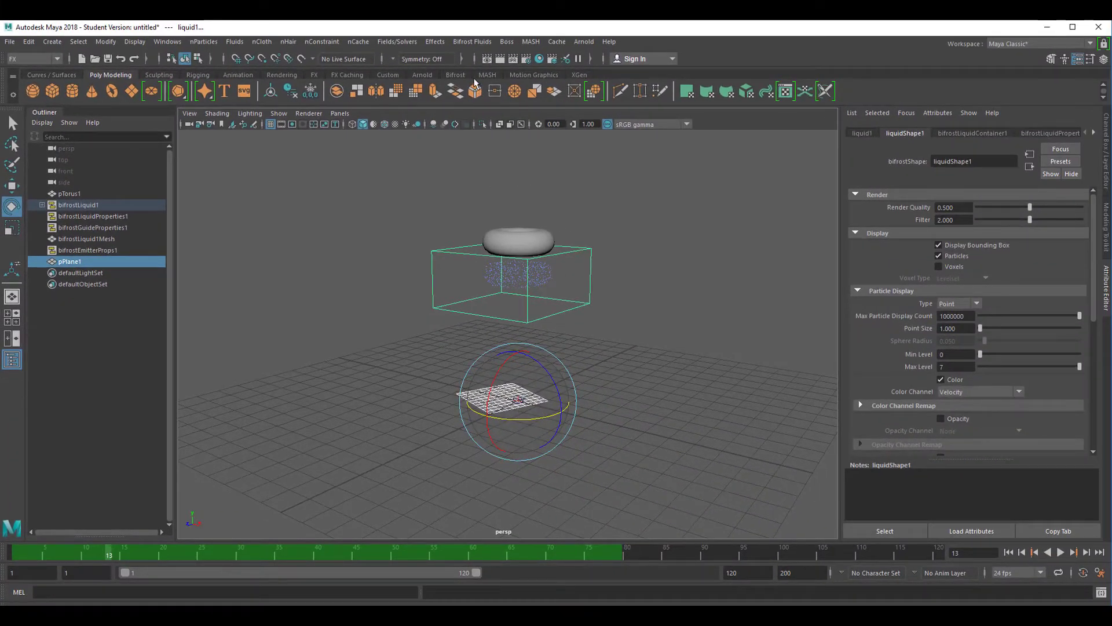
Make the tilted plane a Bifrost collider and briefly rerun the simulation.
click(472, 43)
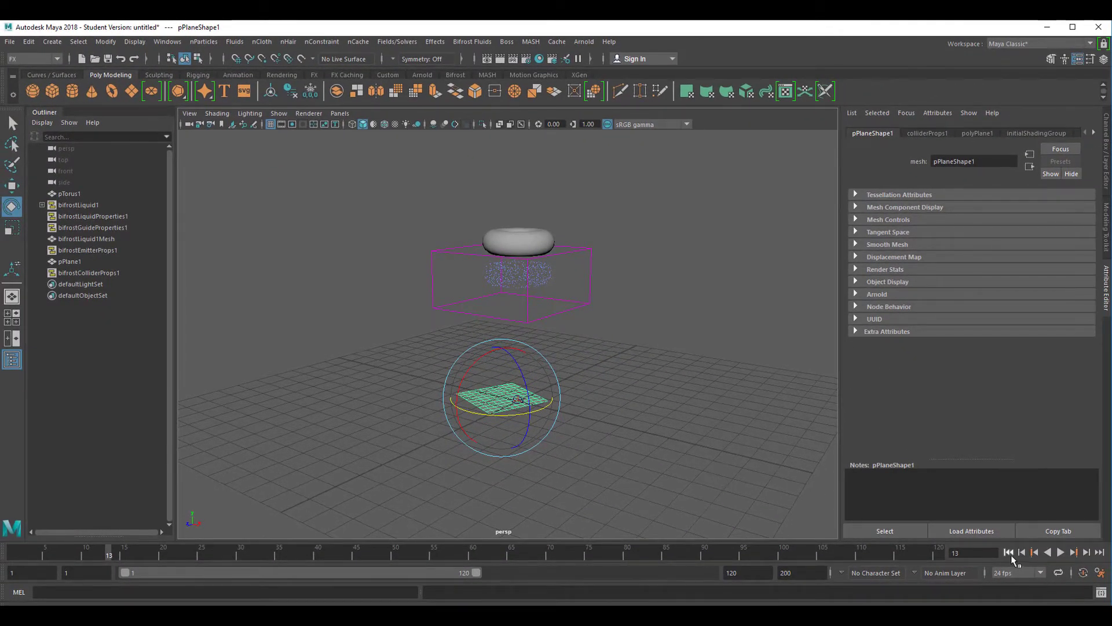
click(1060, 551)
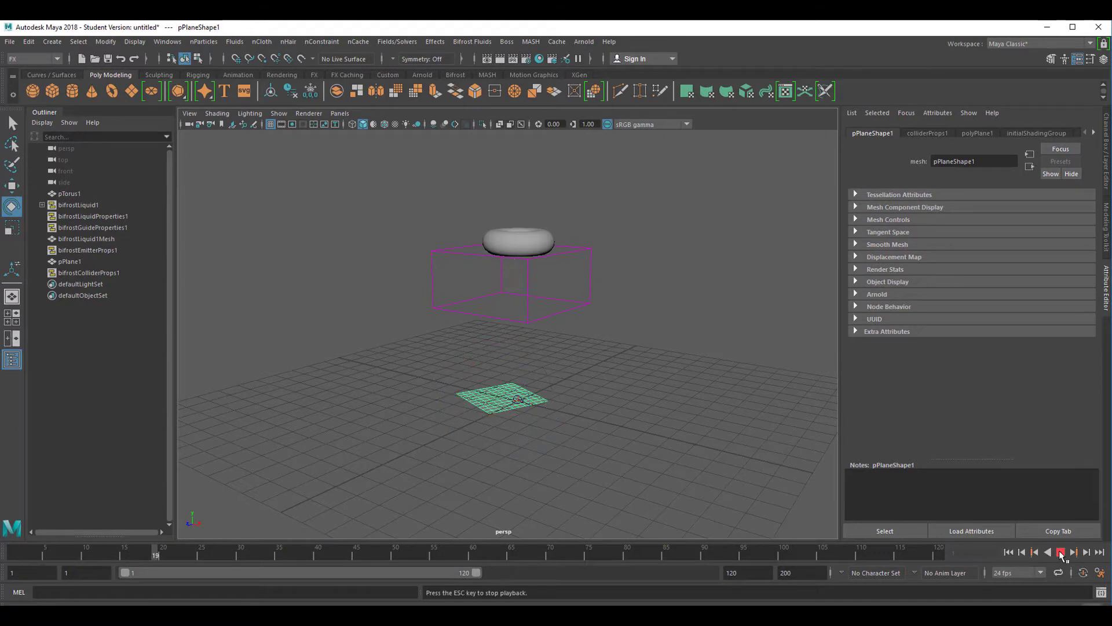
click(1061, 552)
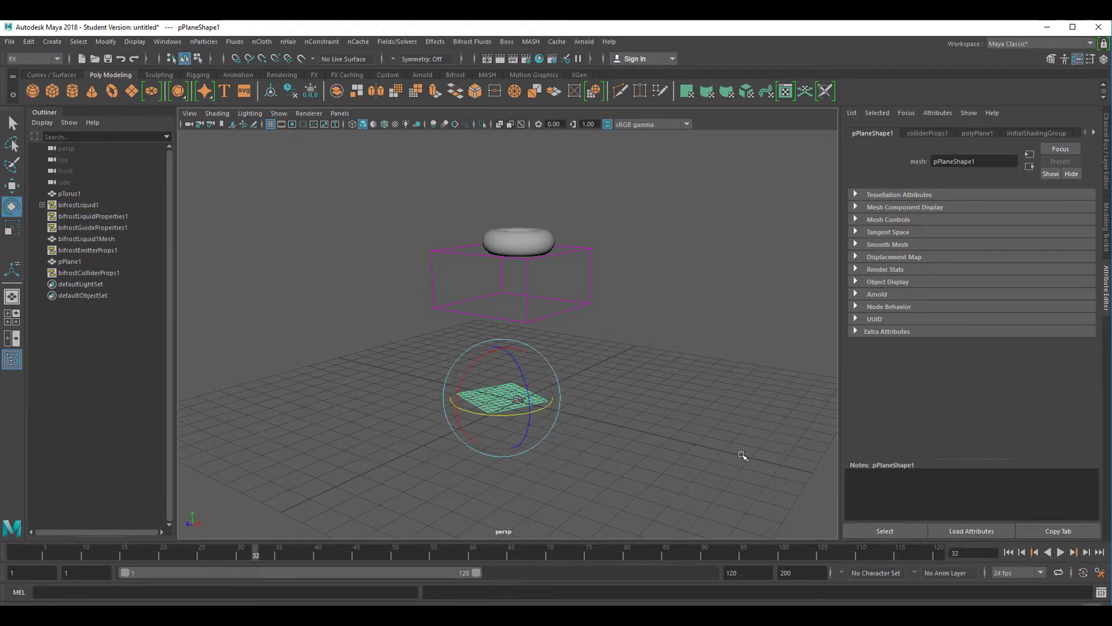
click(79, 204)
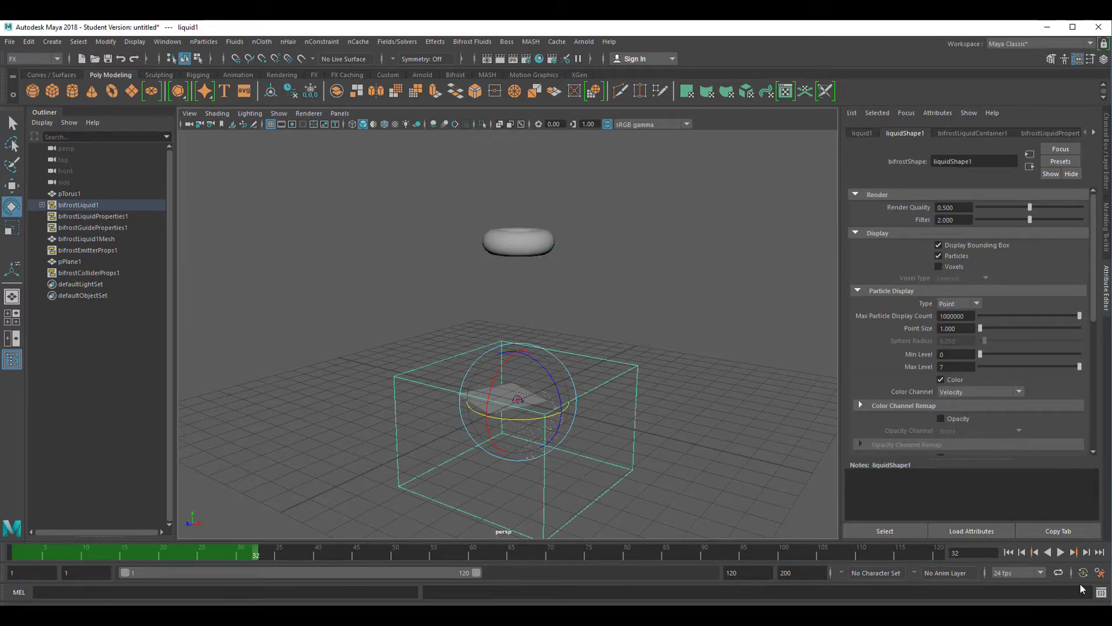
Play the simulation so particles hit the tilted plane, then stop playback.
click(1083, 555)
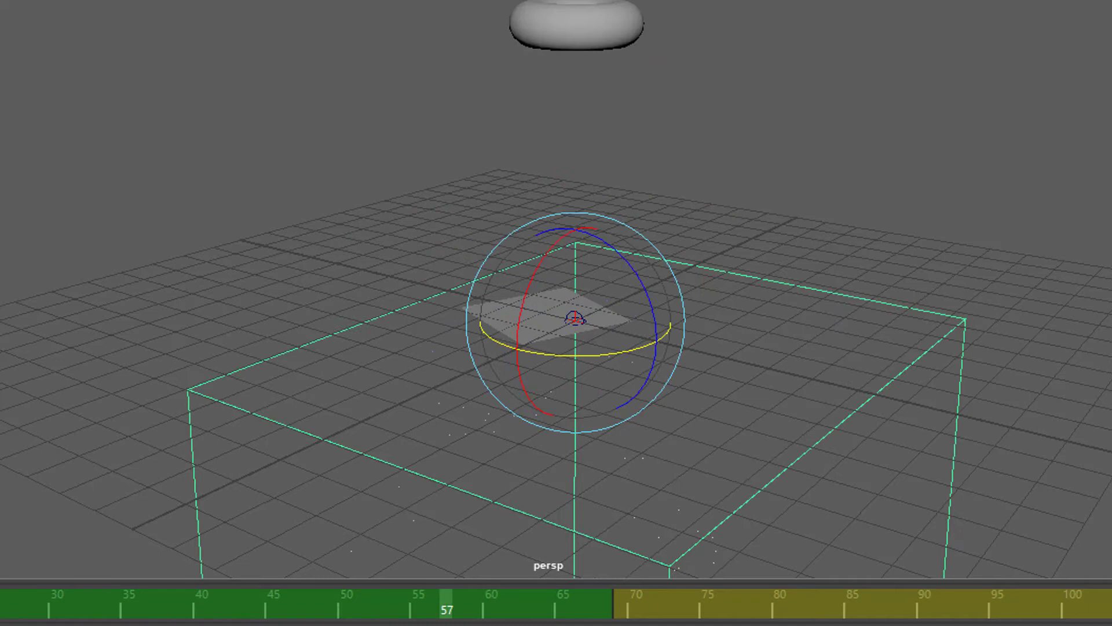
click(333, 606)
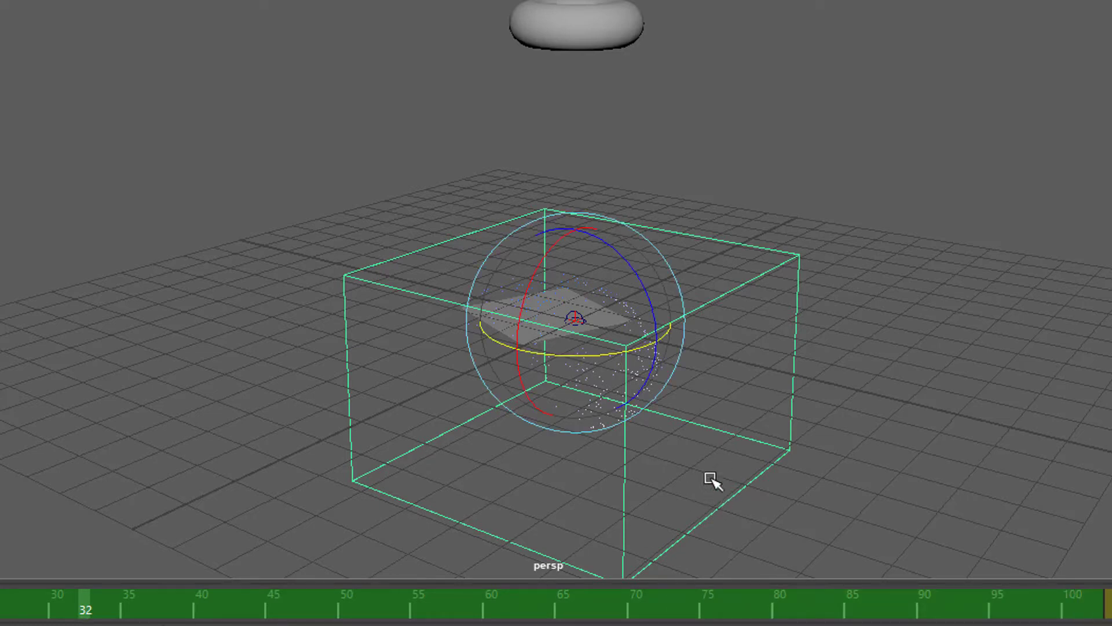
mouse_move(665, 464)
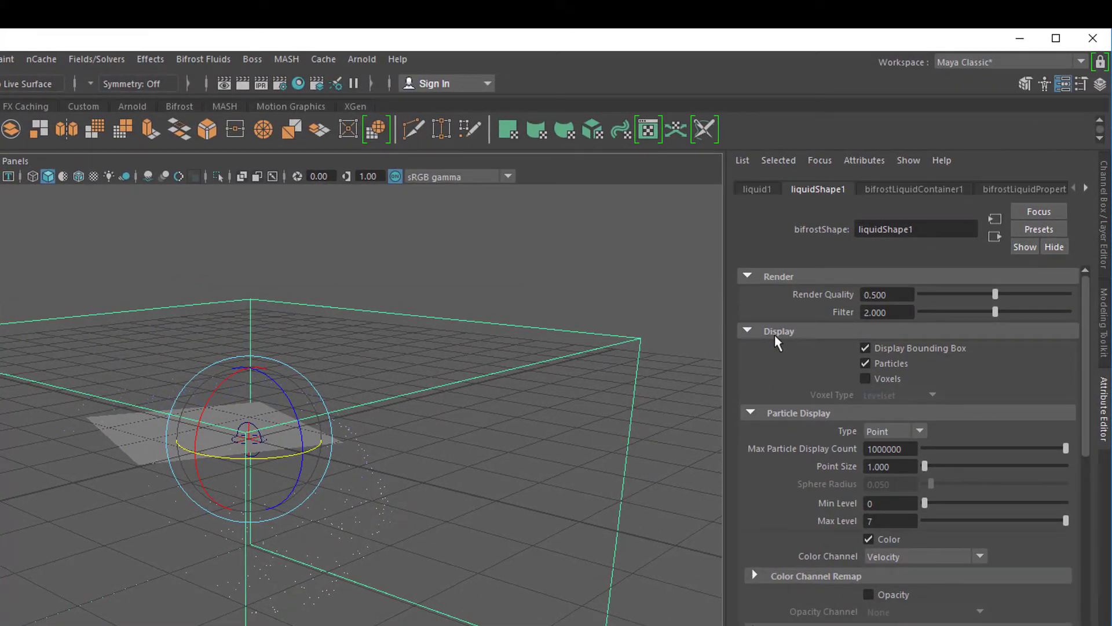
click(865, 378)
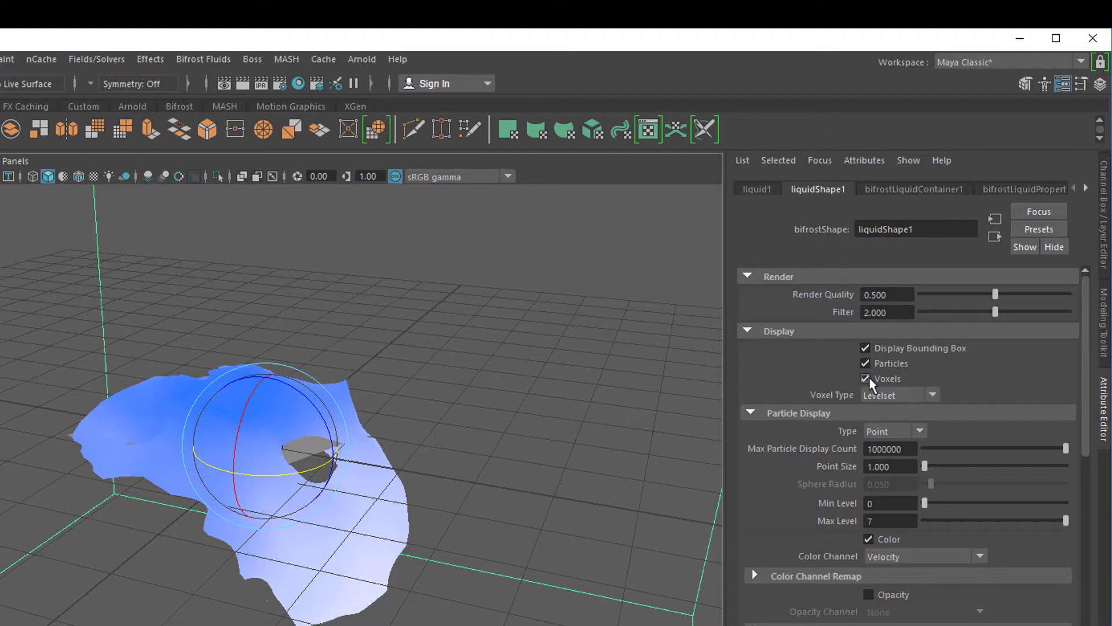
click(864, 377)
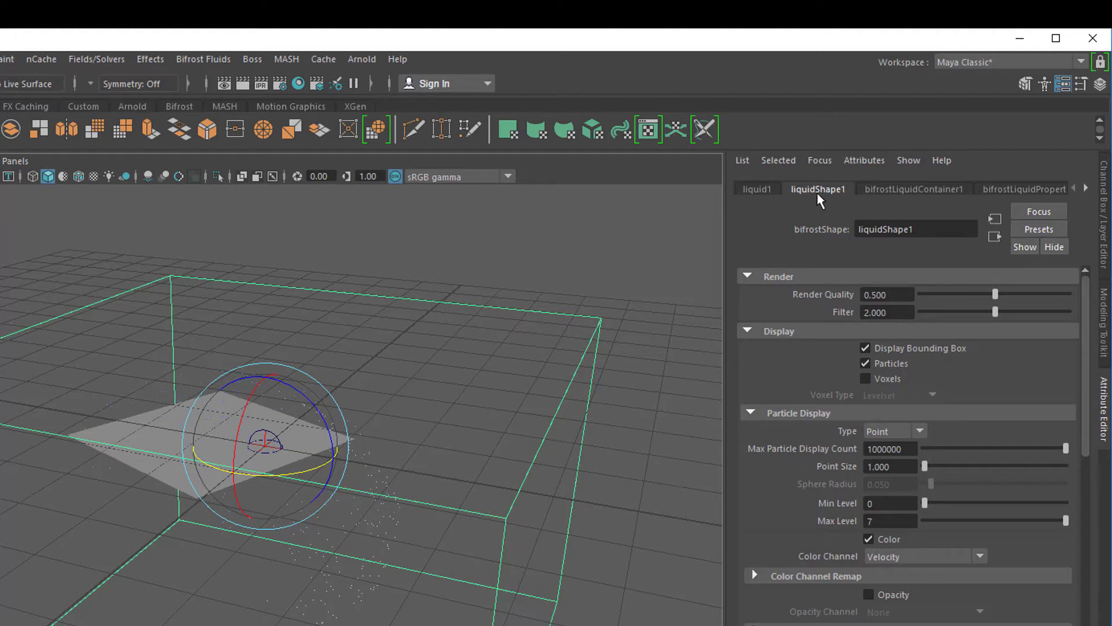
click(865, 377)
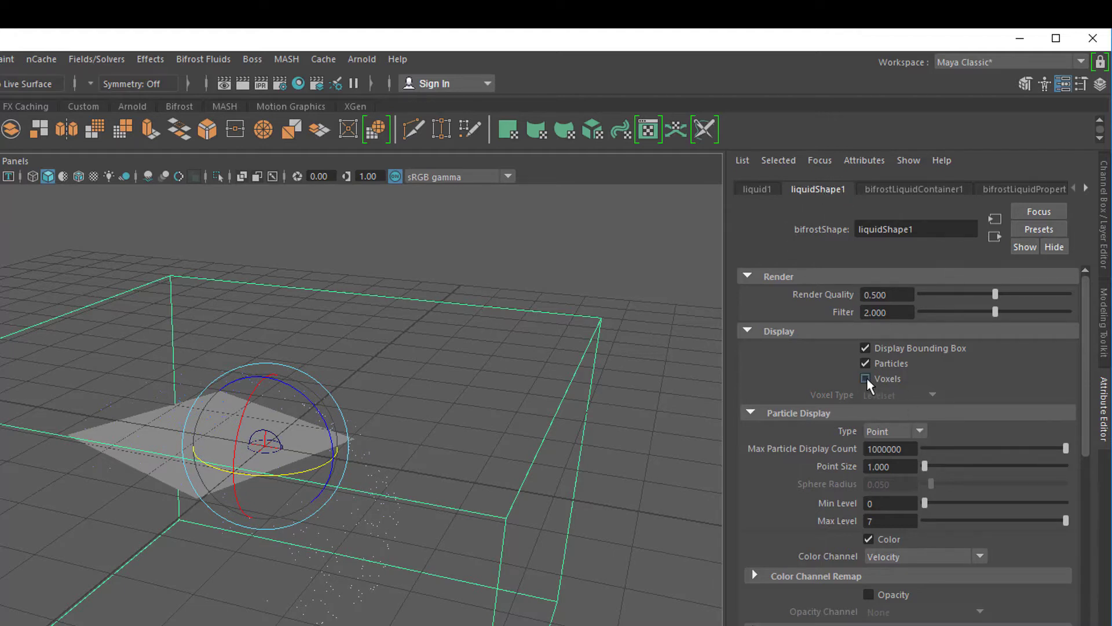
click(864, 363)
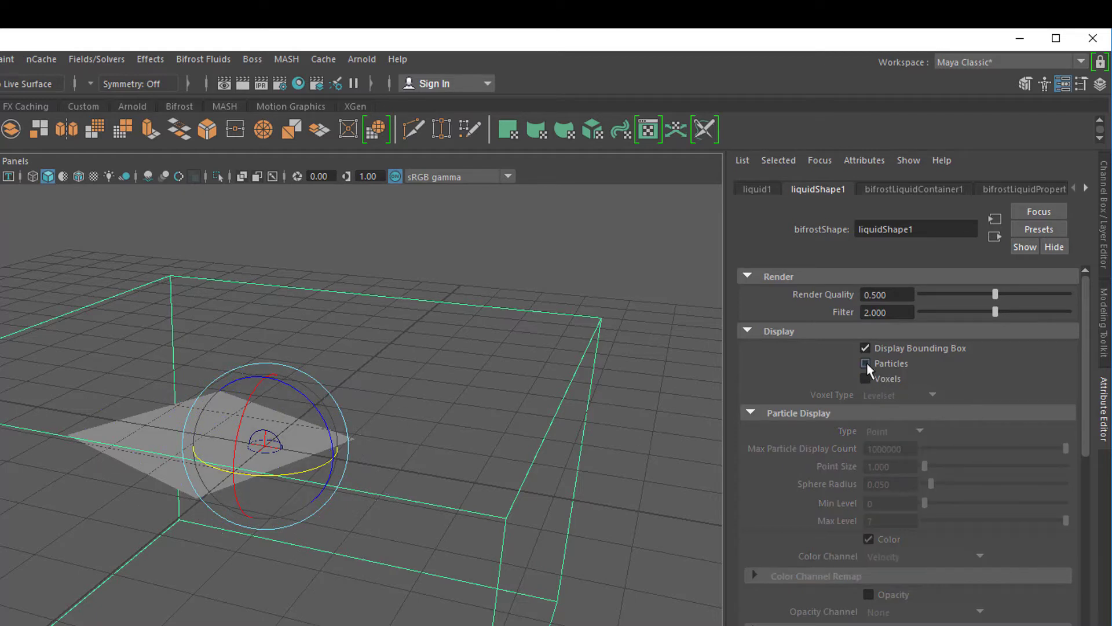
click(864, 377)
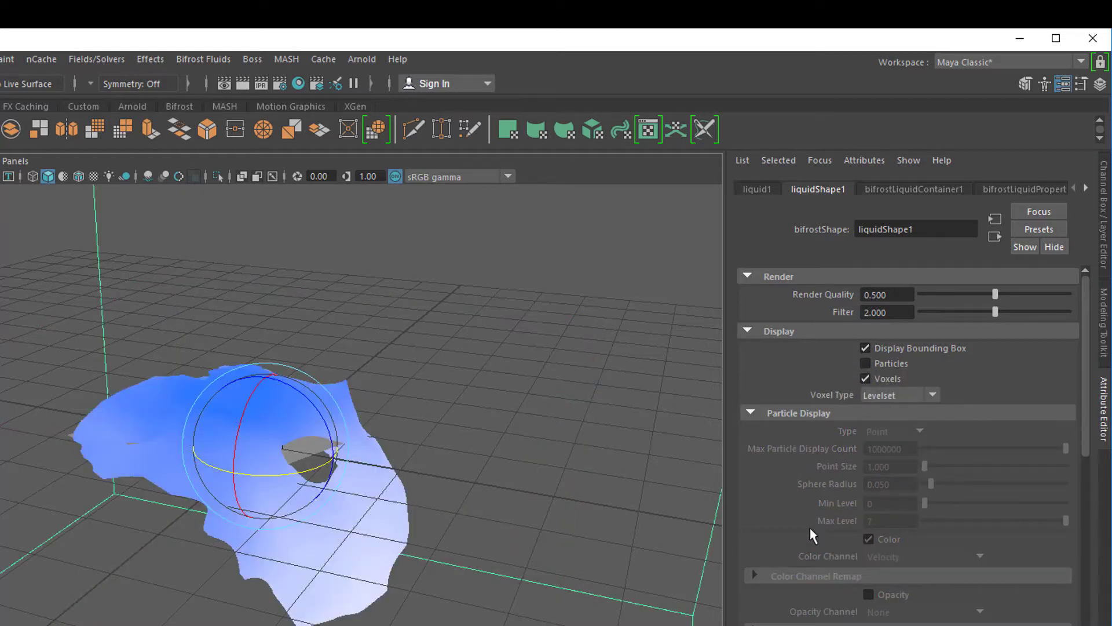
click(864, 377)
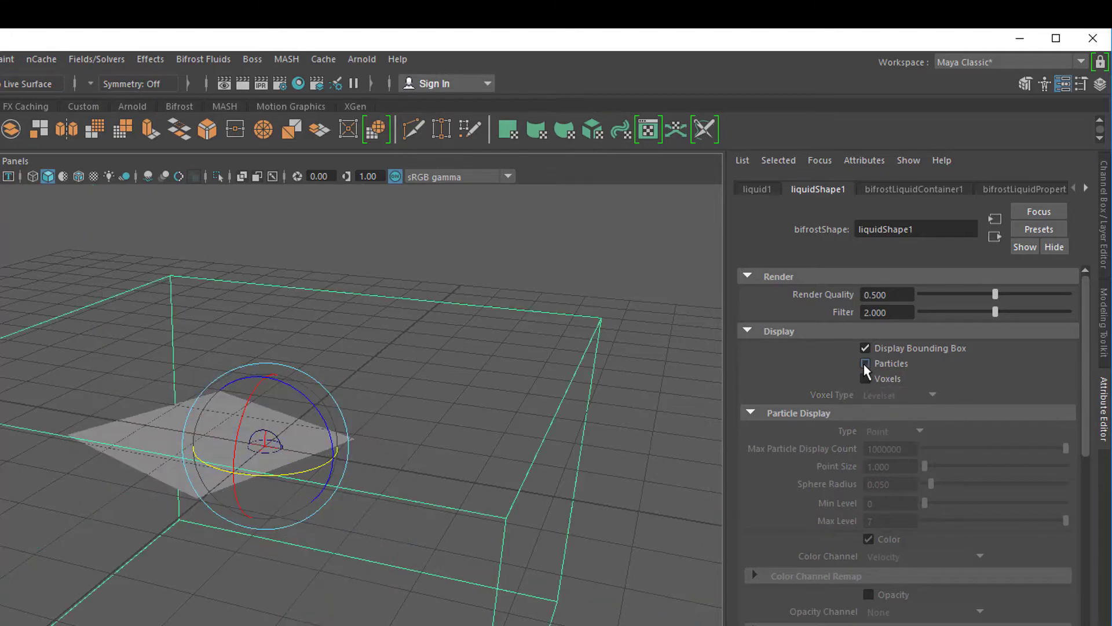
click(865, 363)
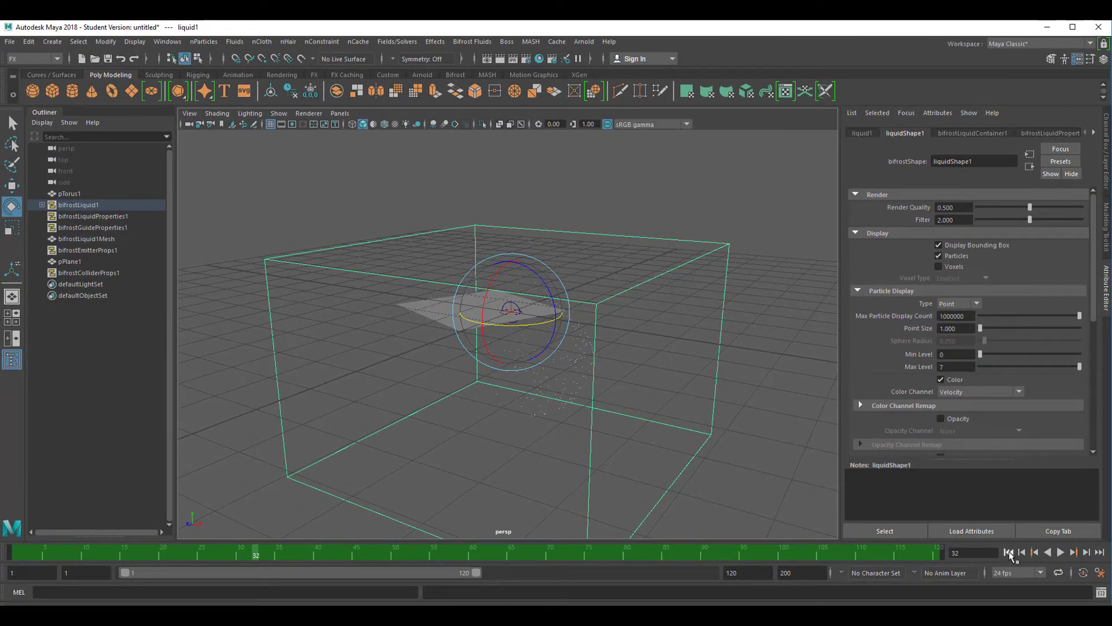
Play the liquid simulation to frame 119, stop it and bring up the Bifrost Fluids menu.
click(1062, 551)
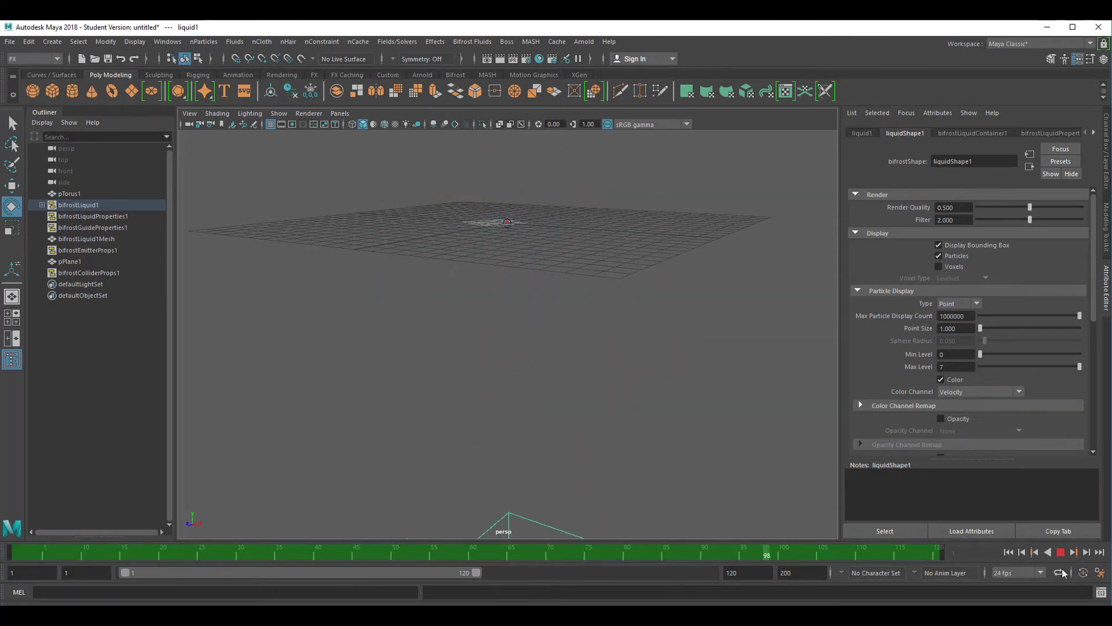
click(1059, 552)
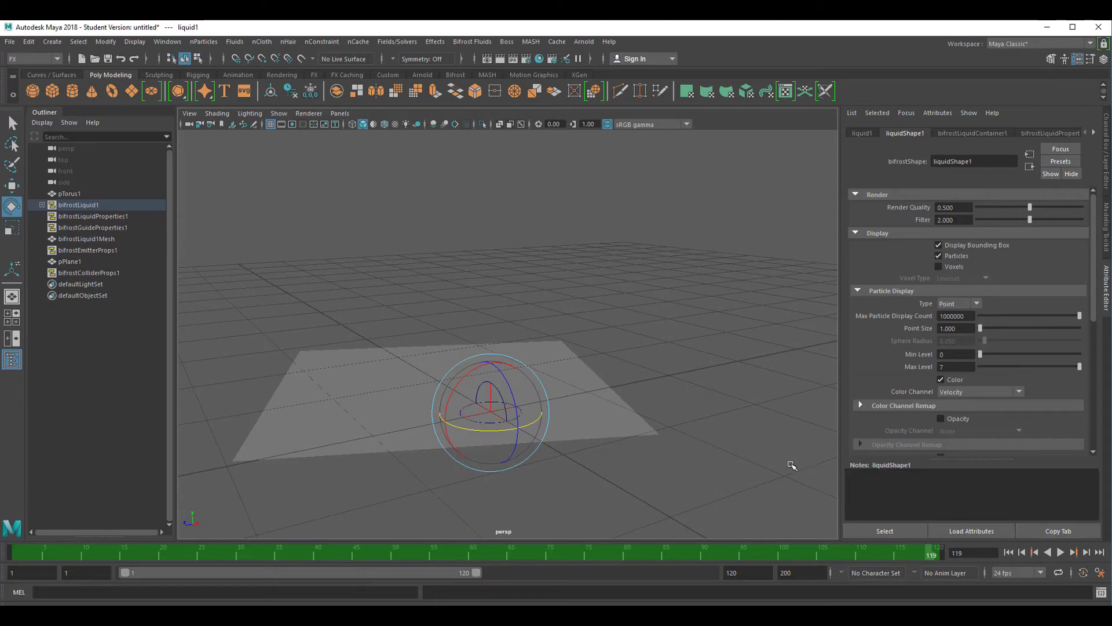
mouse_move(745, 492)
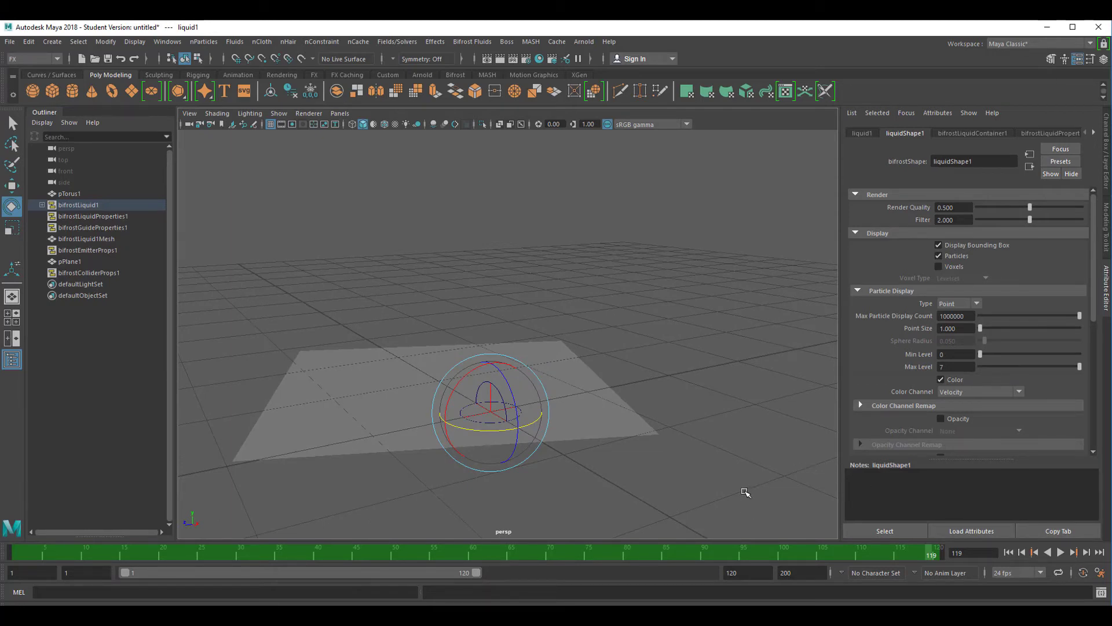
mouse_move(680, 444)
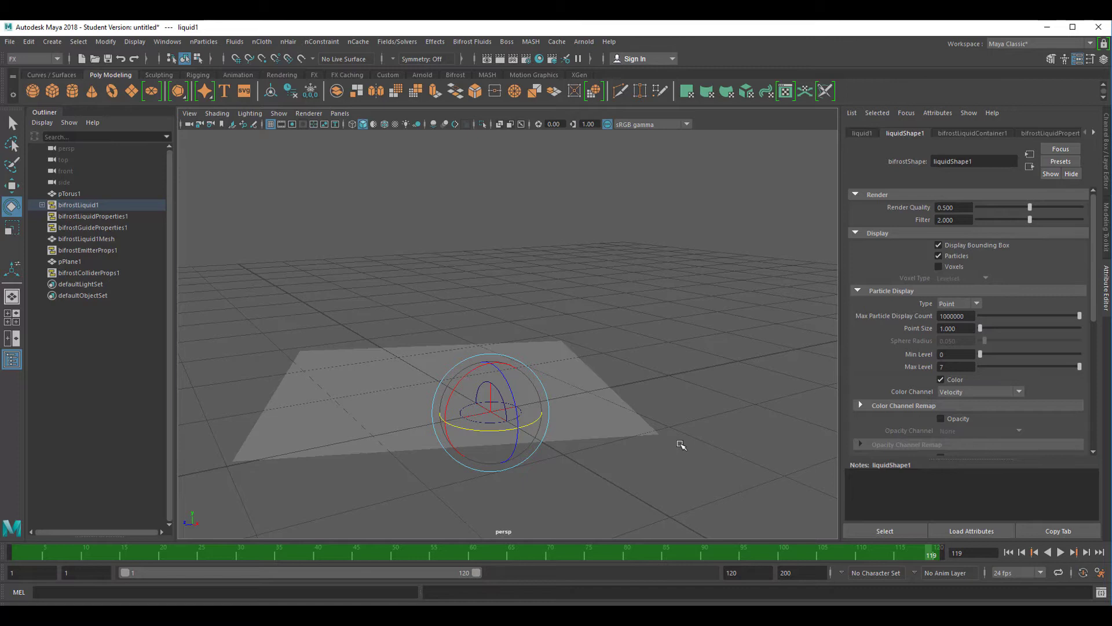
mouse_move(662, 458)
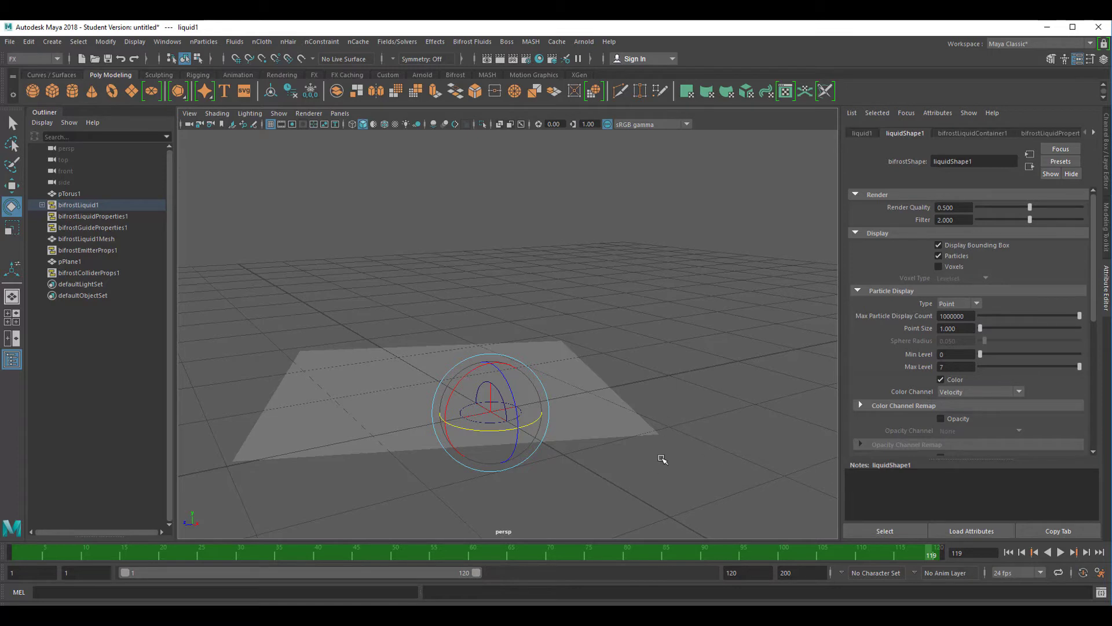
mouse_move(663, 463)
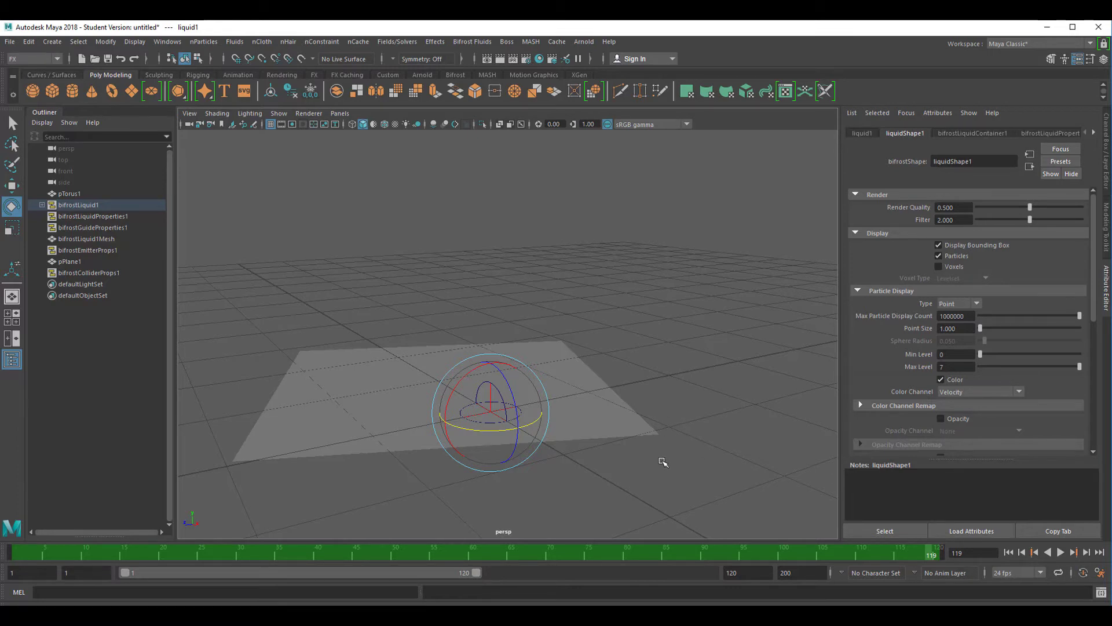
mouse_move(688, 420)
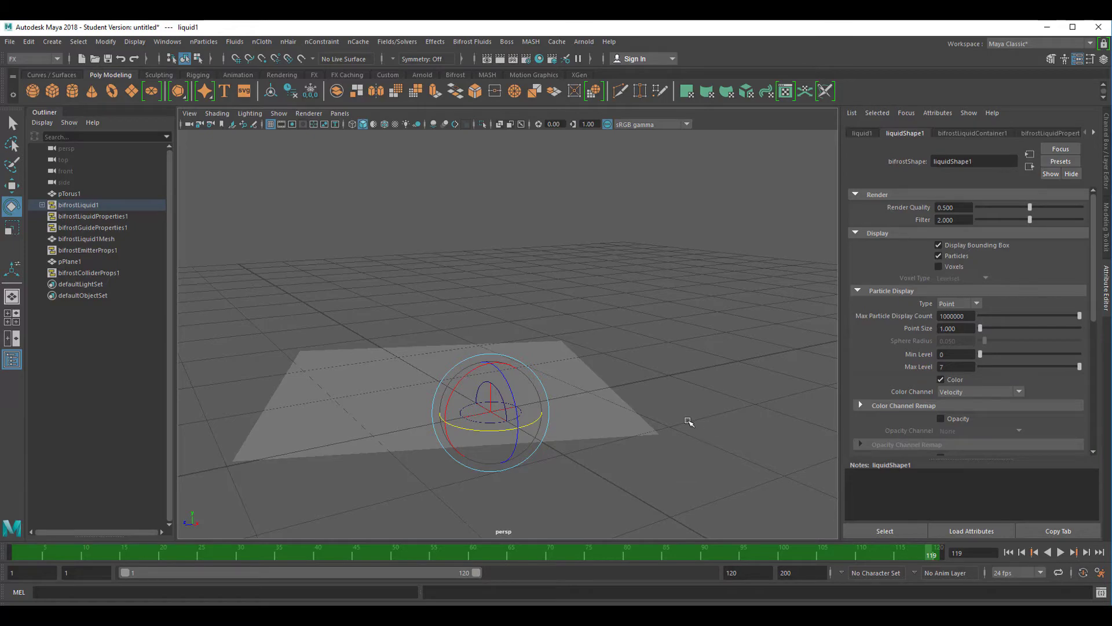
click(471, 41)
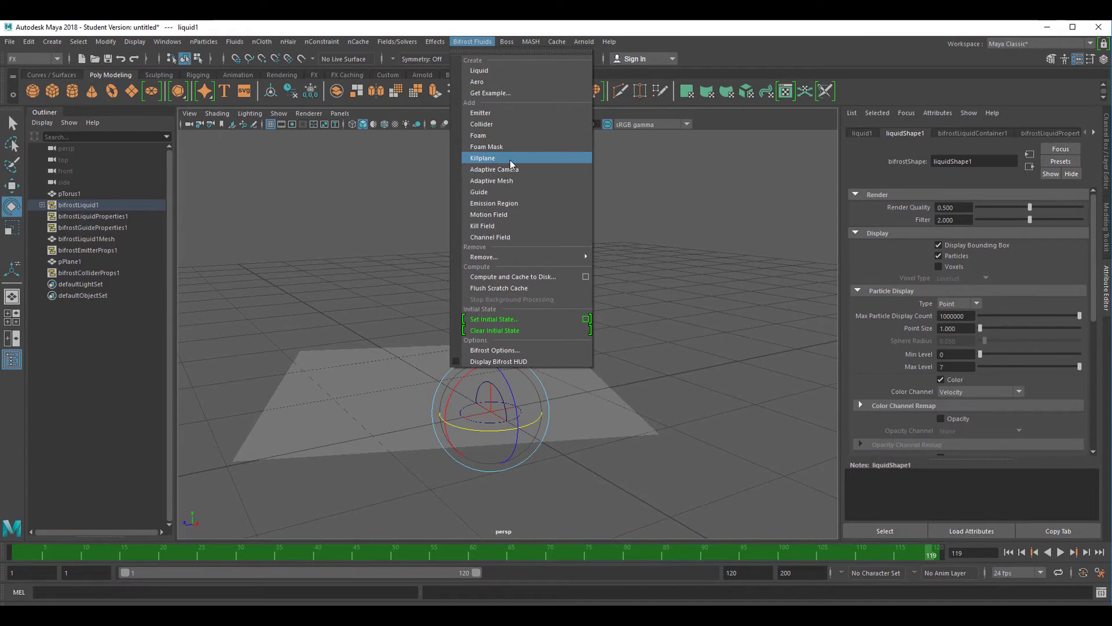
Add a Bifrost kill plane and lower it along Y beneath pPlane1.
click(482, 157)
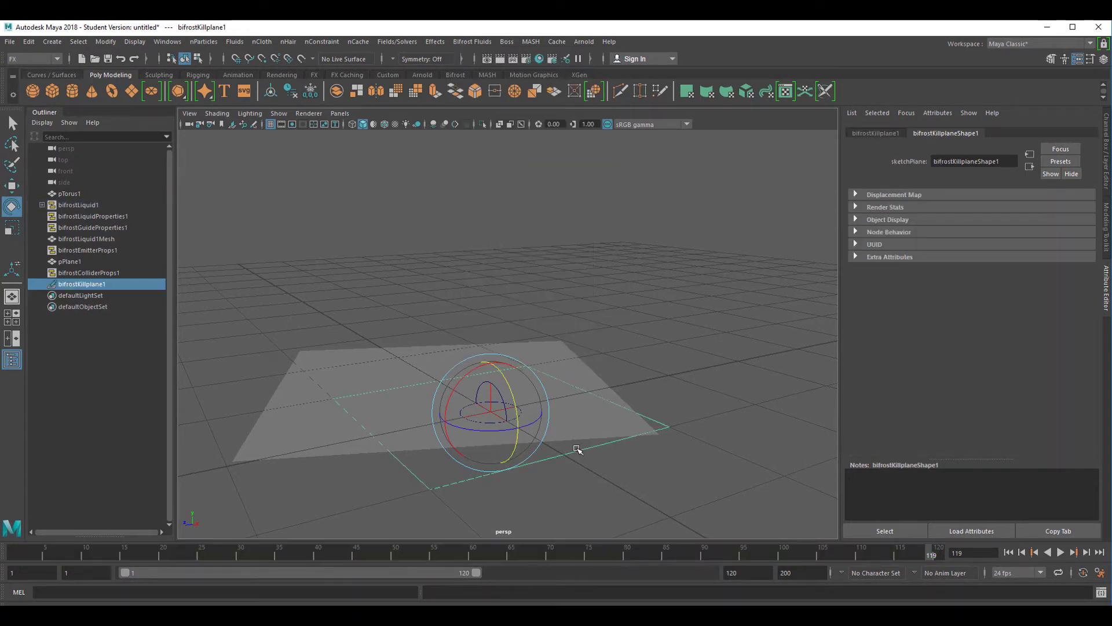
mouse_move(589, 442)
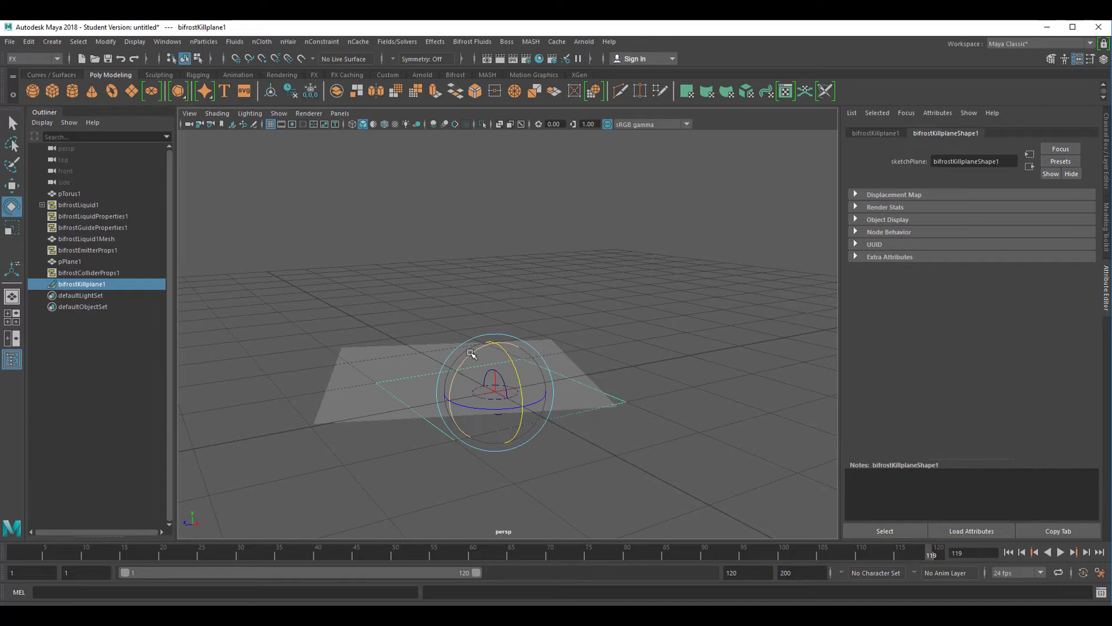
drag(471, 354, 571, 390)
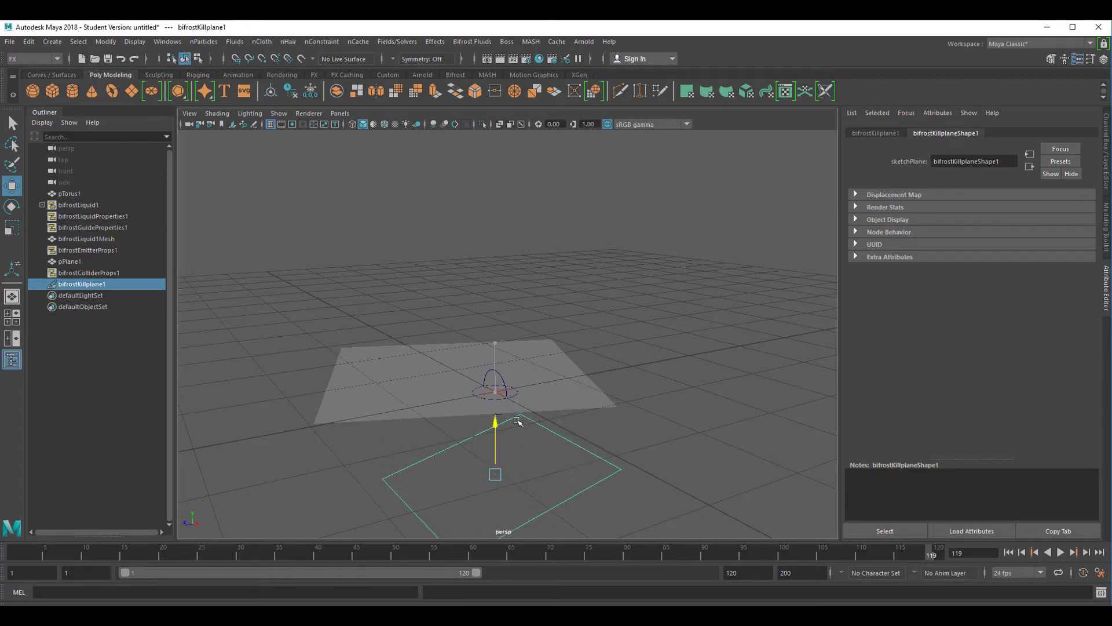
drag(494, 421, 495, 397)
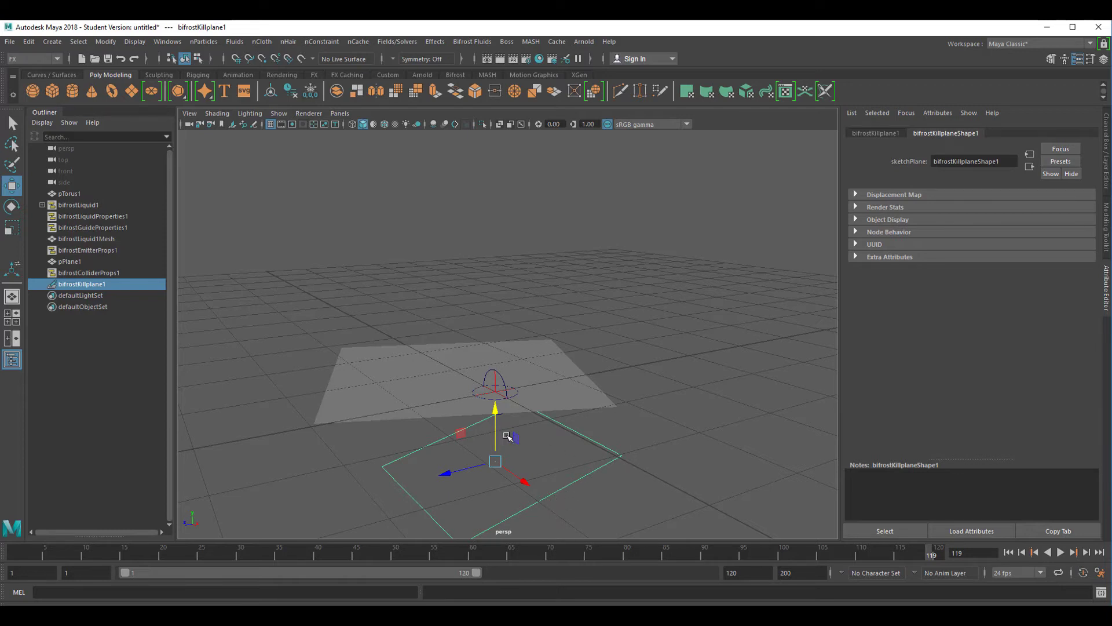
mouse_move(645, 433)
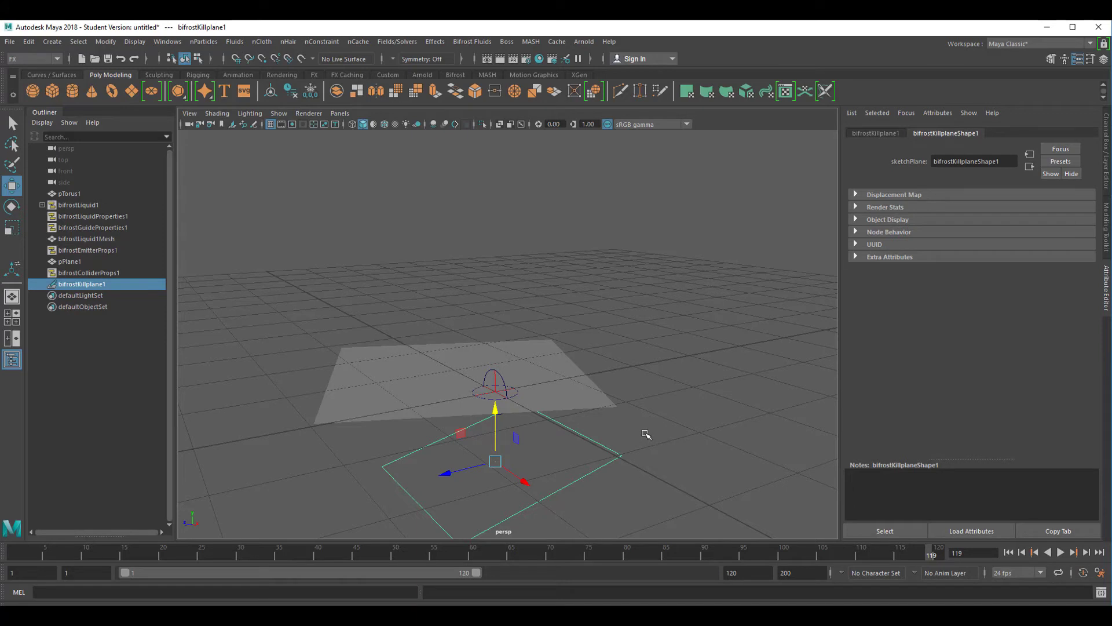
mouse_move(750, 460)
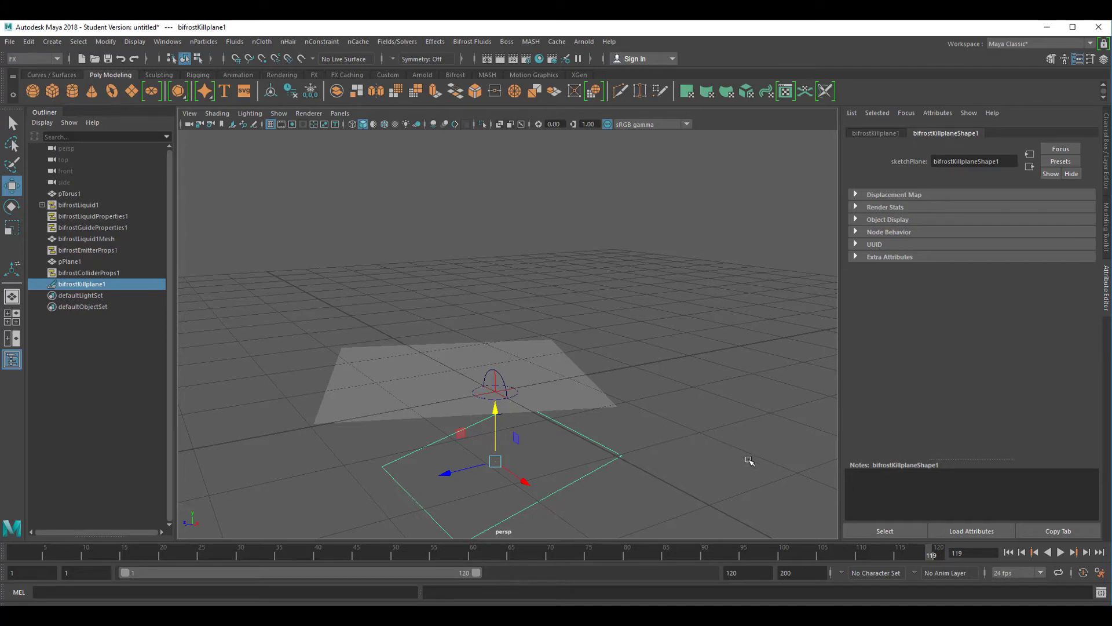
mouse_move(602, 417)
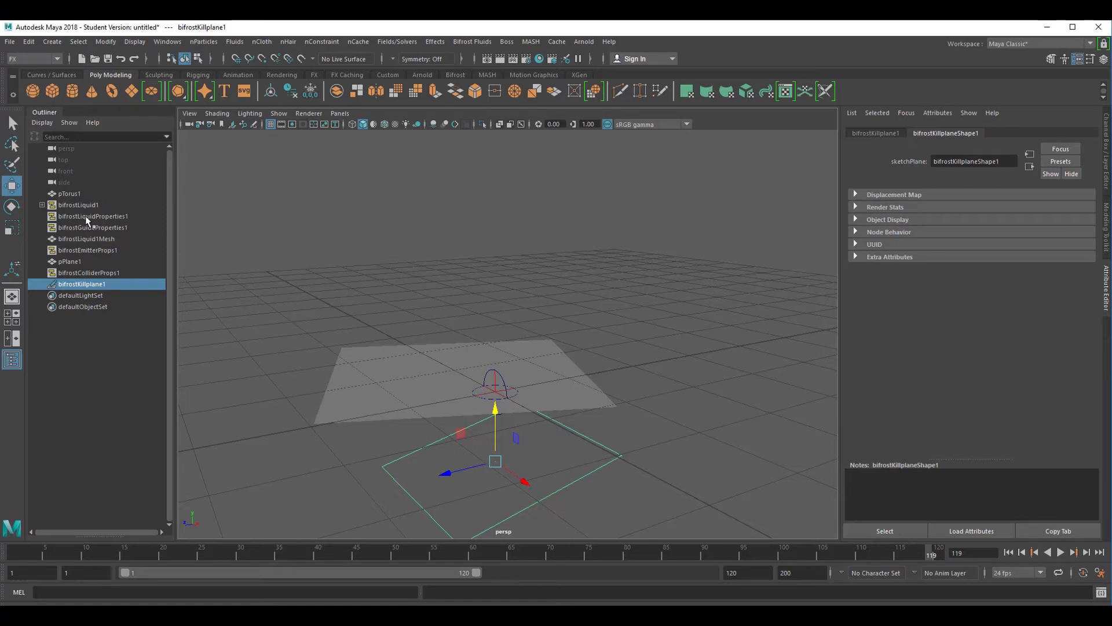
click(78, 205)
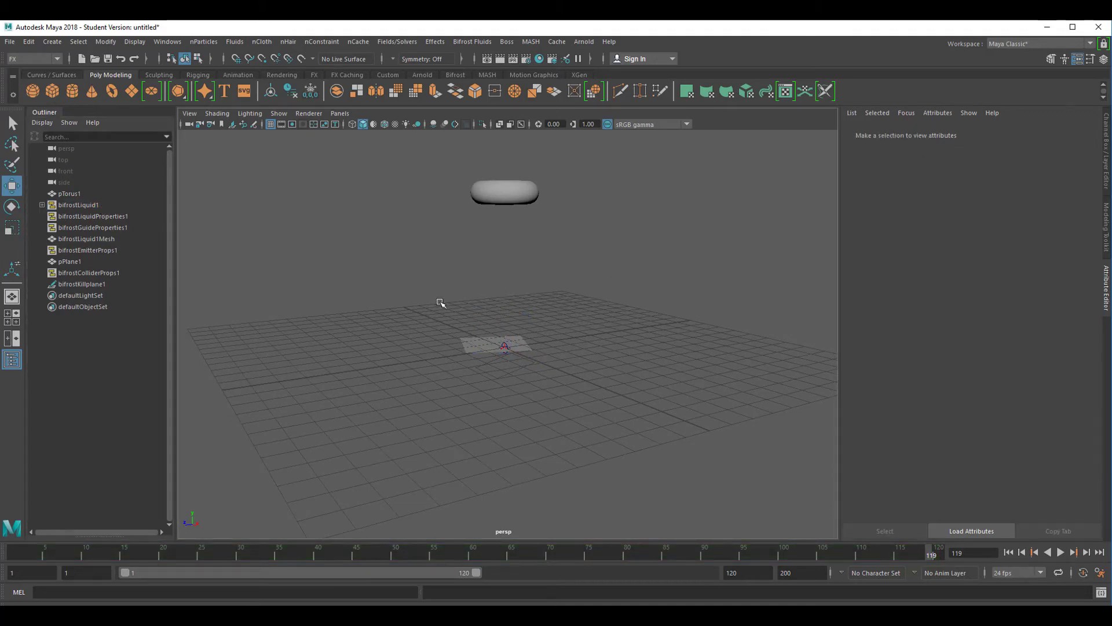
Select pTorus1 and bifrostLiquid1, rewind to frame 1 and replay the simulation.
click(69, 194)
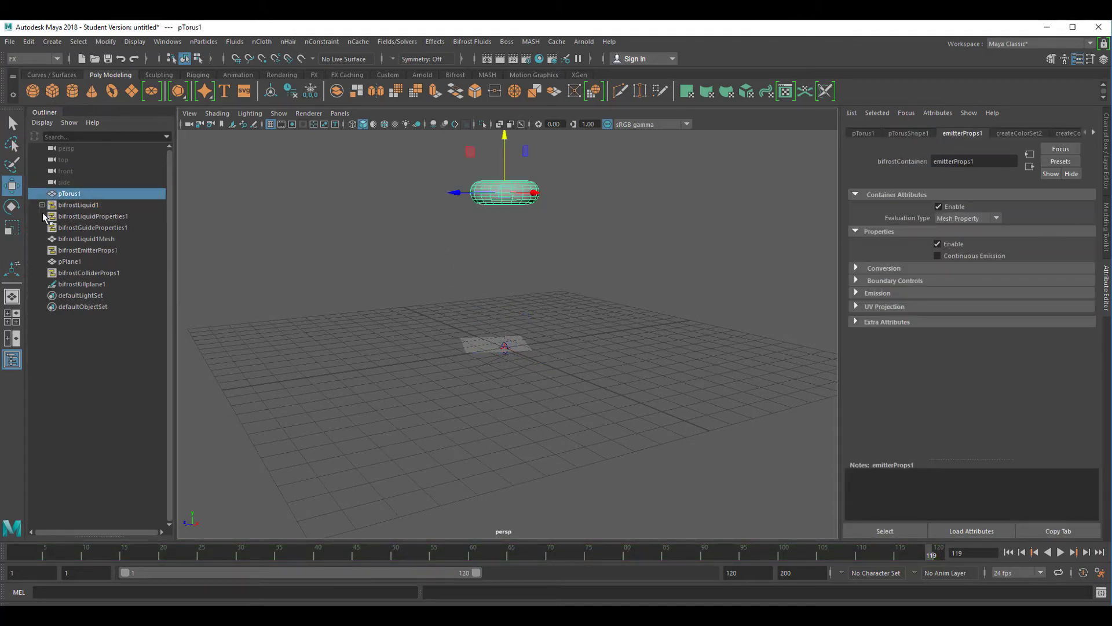
click(79, 205)
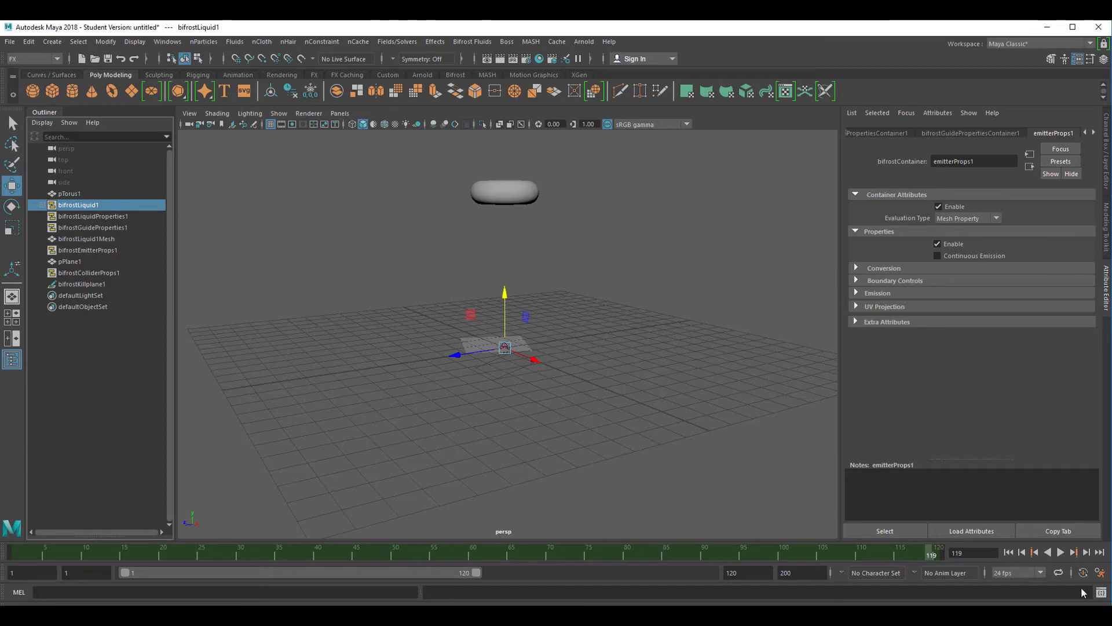
click(1007, 552)
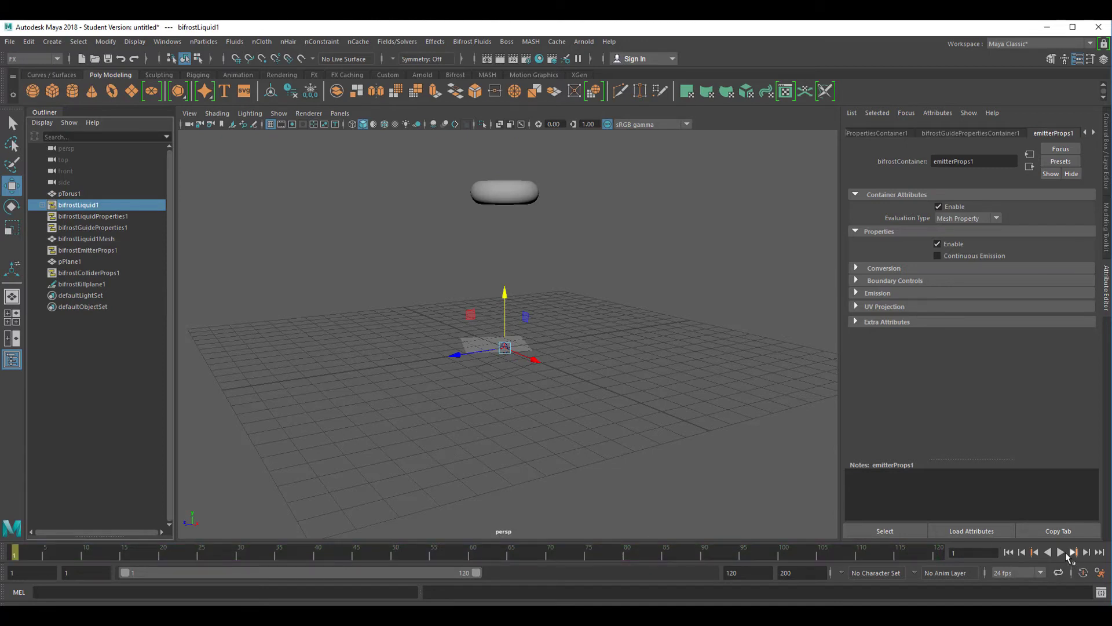
click(1060, 551)
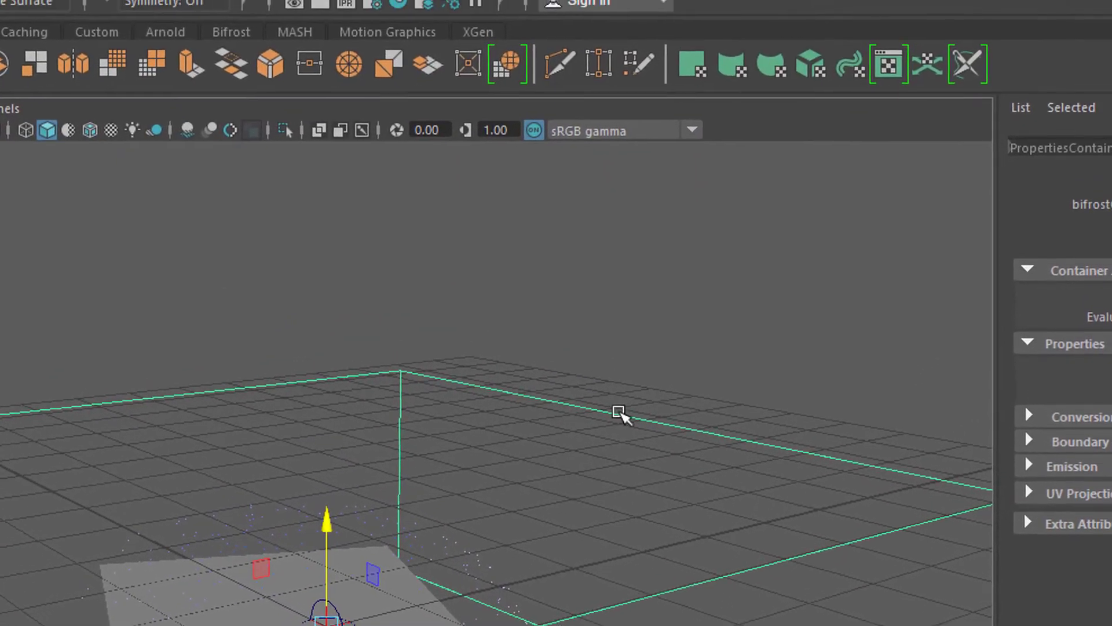
Let the liquid fall onto the plane and render it in Arnold RenderView with a sky dome light.
click(395, 33)
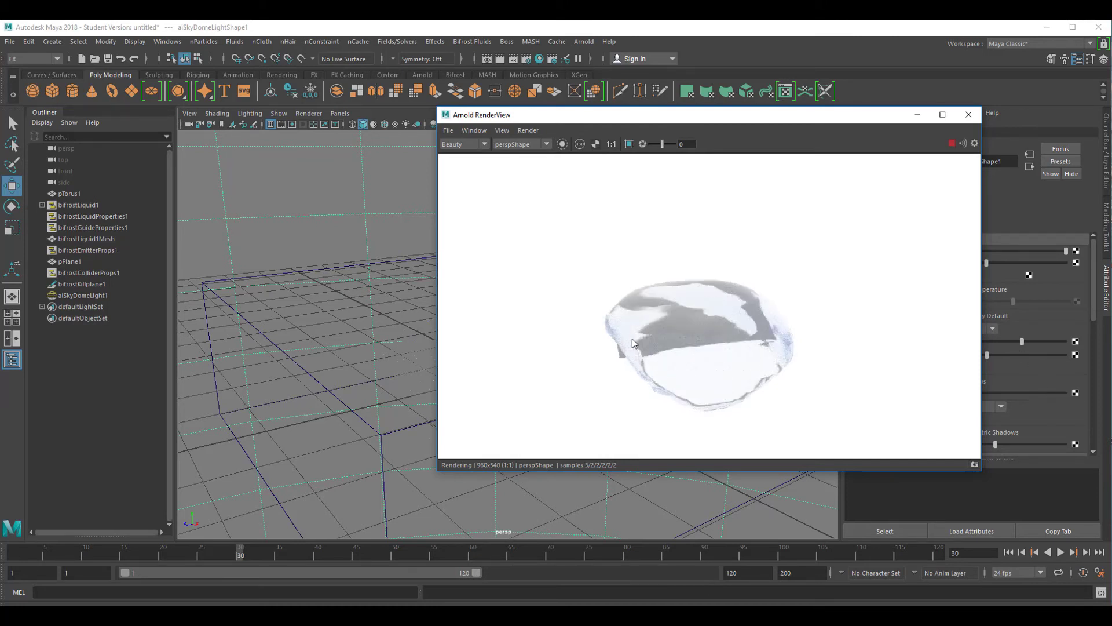
mouse_move(685, 370)
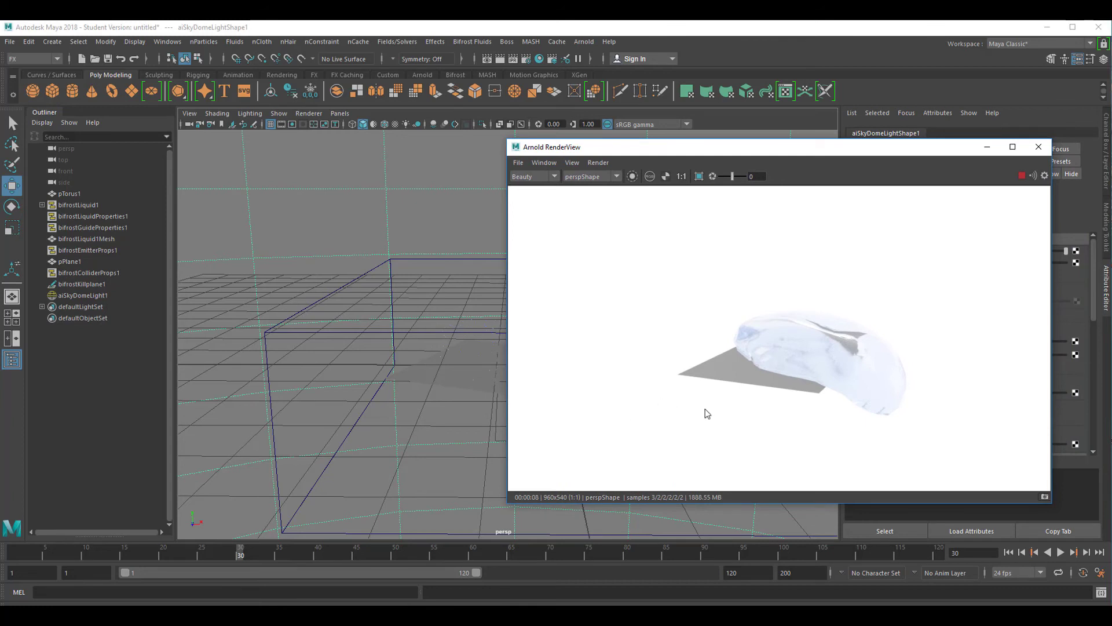
mouse_move(739, 354)
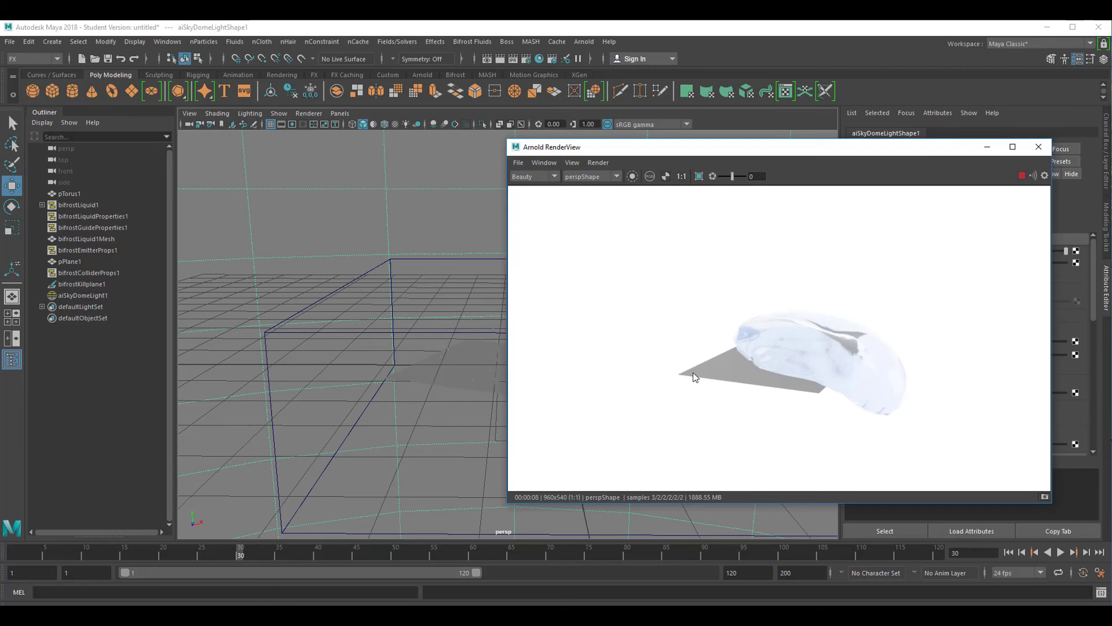
mouse_move(778, 409)
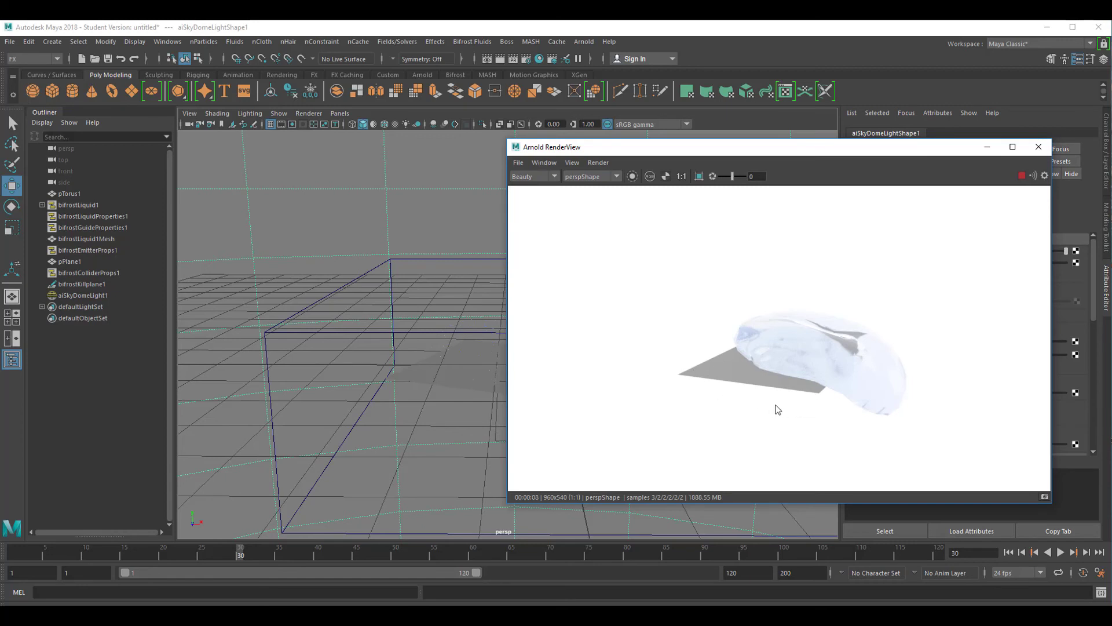